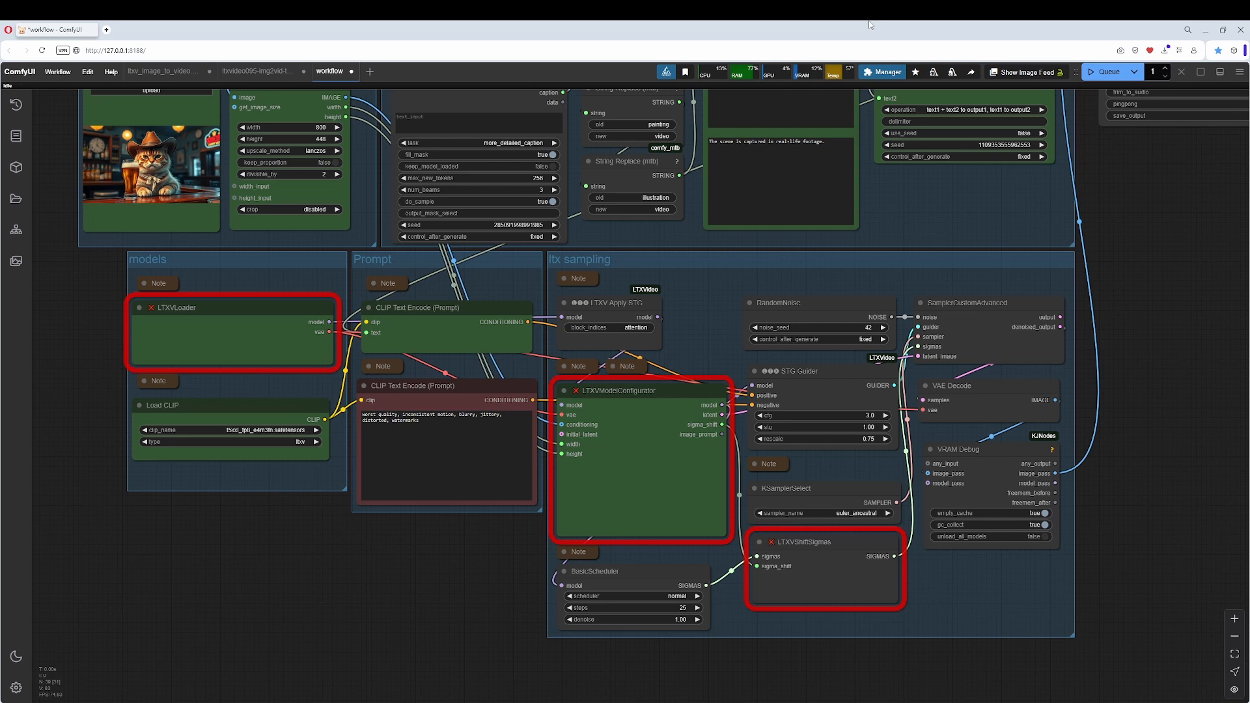
Check the workflow for missing custom nodes in the ComfyUI Manager, then close it.
{"action": "left_click", "coordinate": [885, 73]}
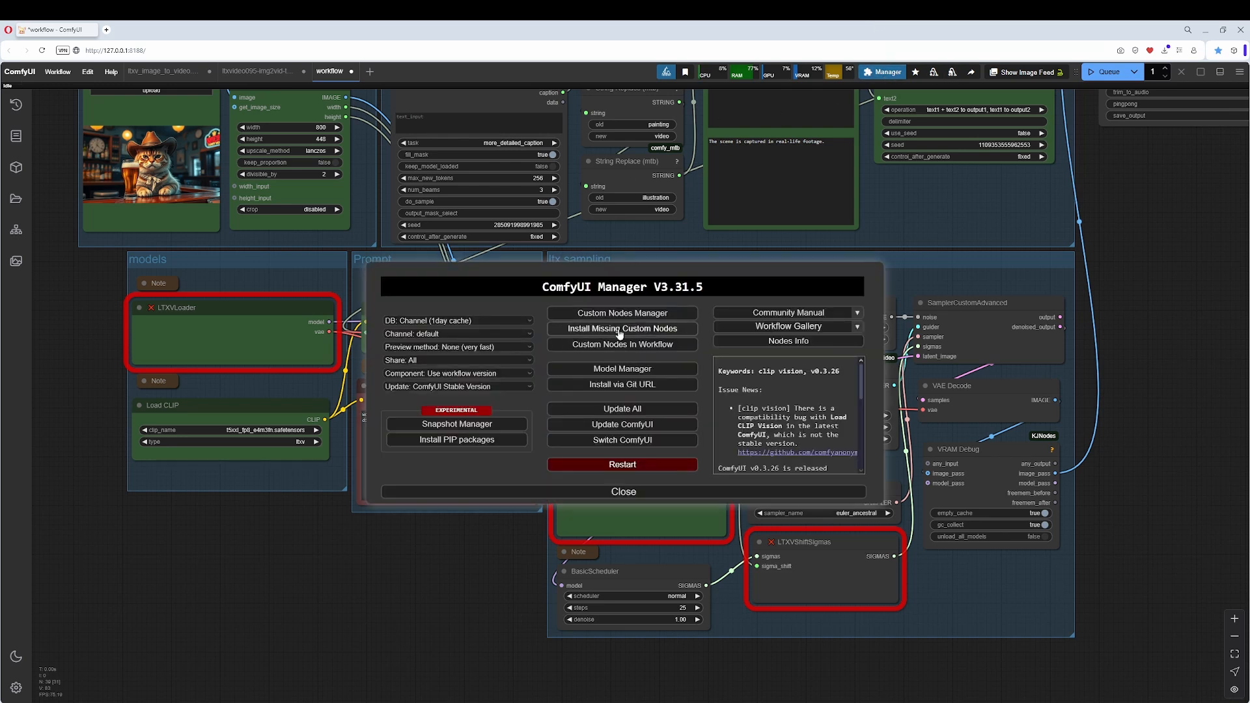
{"action": "left_click", "coordinate": [622, 328]}
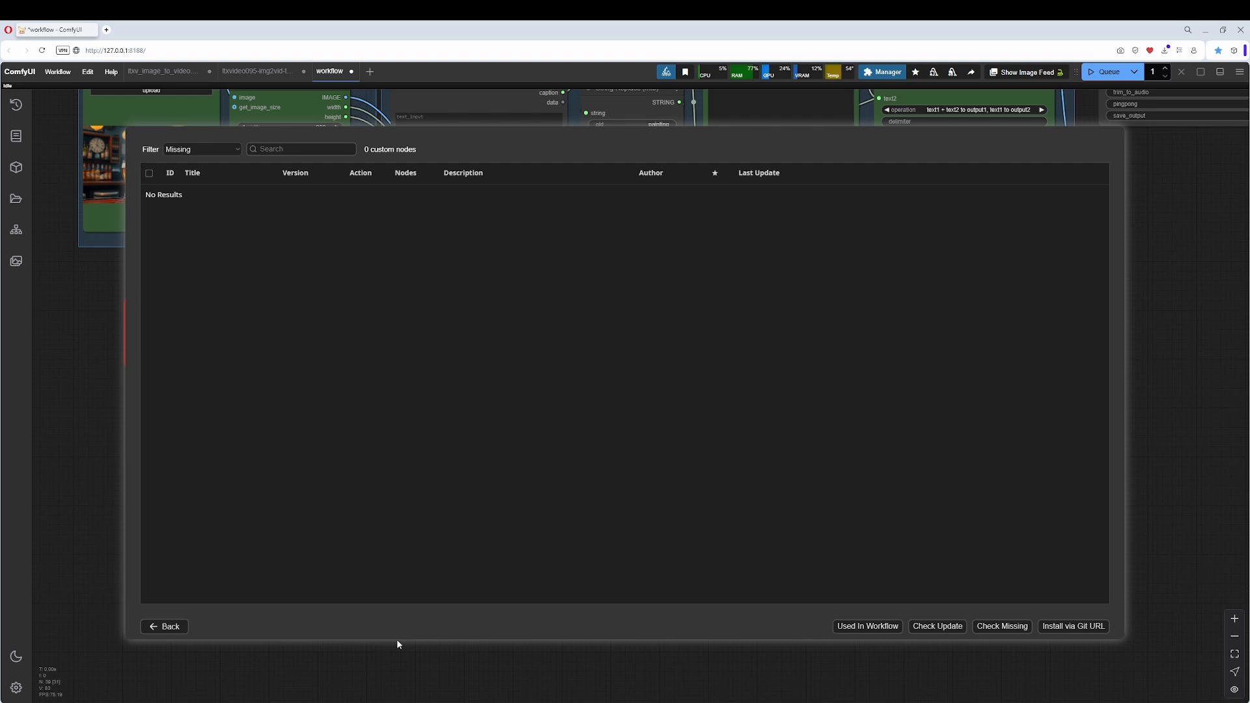
{"action": "left_click", "coordinate": [164, 626]}
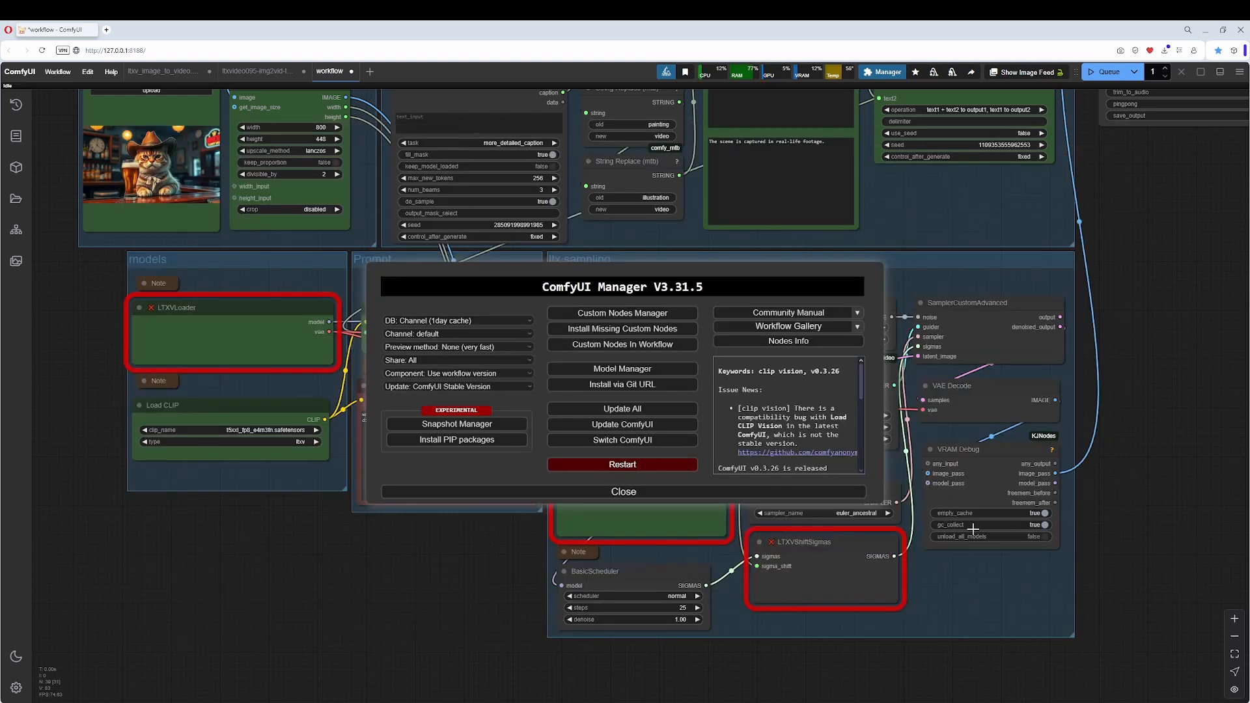
{"action": "left_click", "coordinate": [622, 492]}
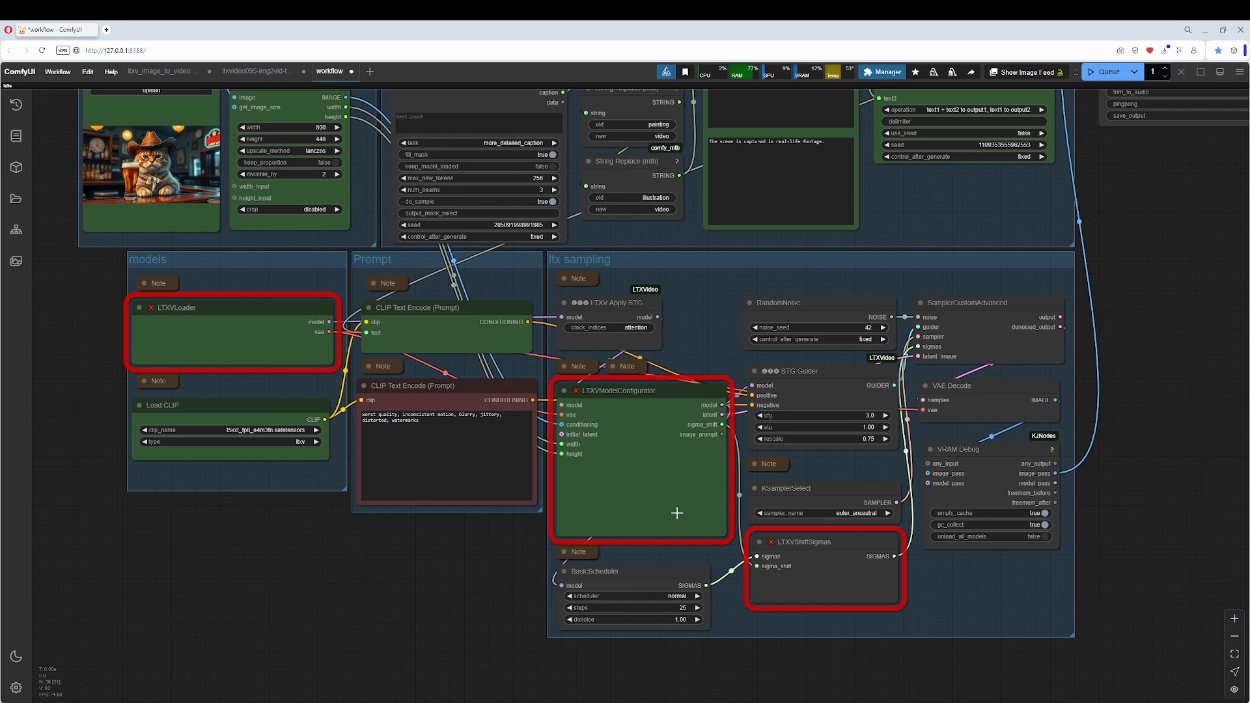
{"action": "mouse_move", "coordinate": [678, 524]}
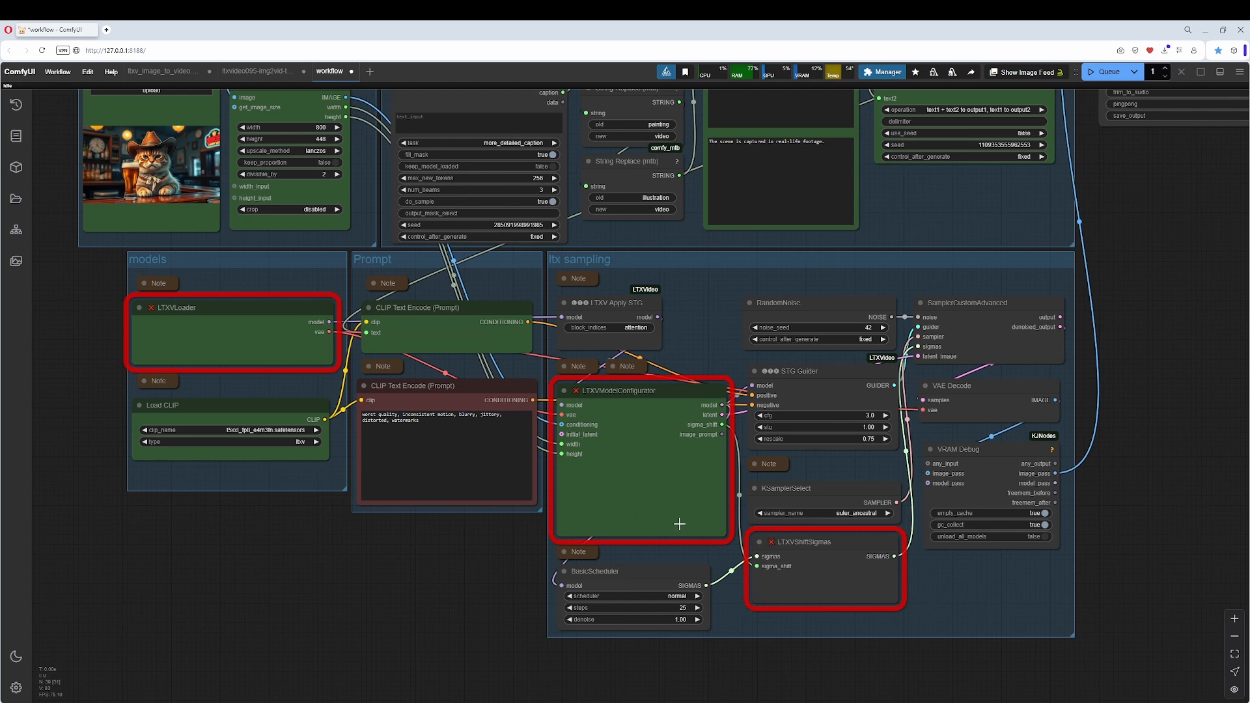
{"action": "mouse_move", "coordinate": [309, 305]}
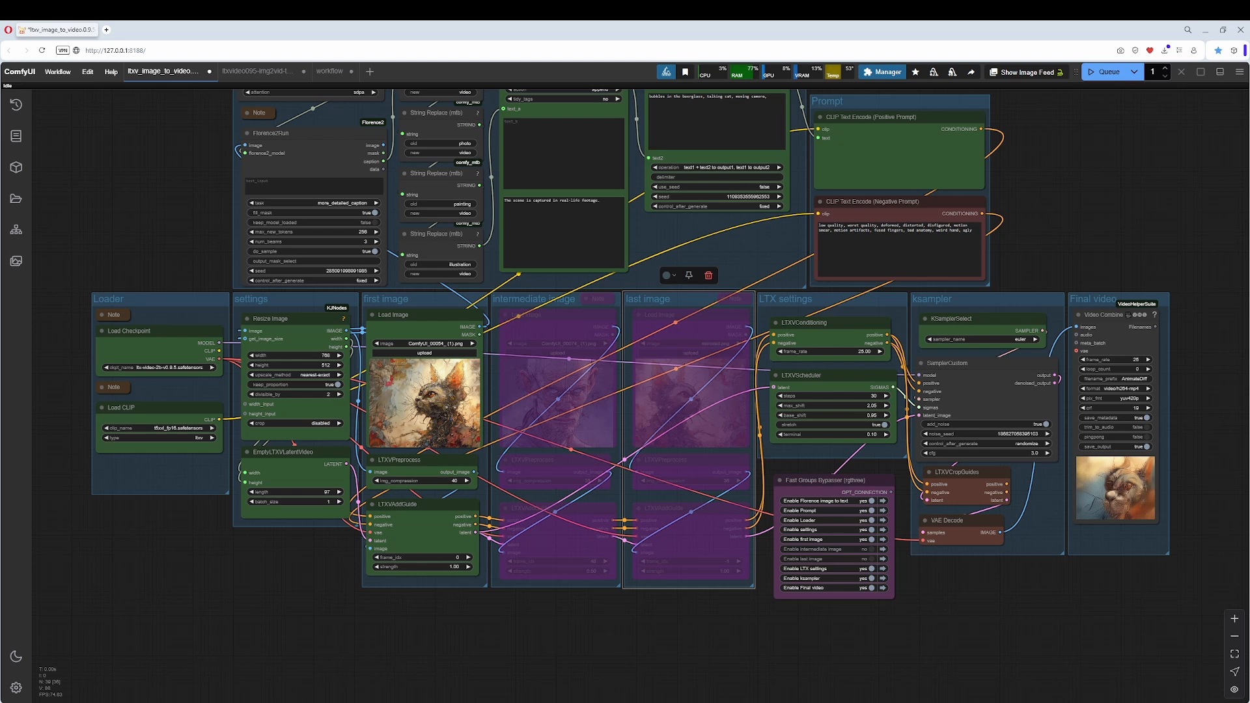
{"action": "mouse_move", "coordinate": [529, 306]}
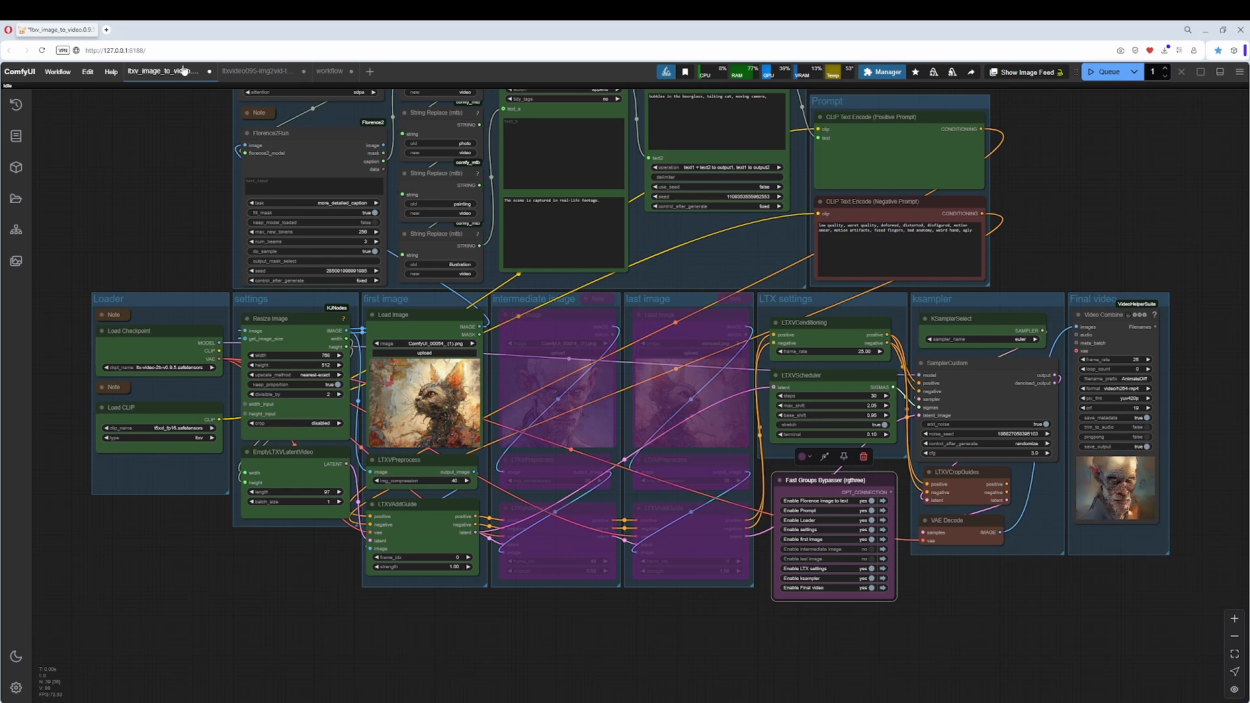
Switch to the ltxvideo095-img2vid workflow tab showing Florence captioning and video groups.
{"action": "left_click", "coordinate": [255, 70]}
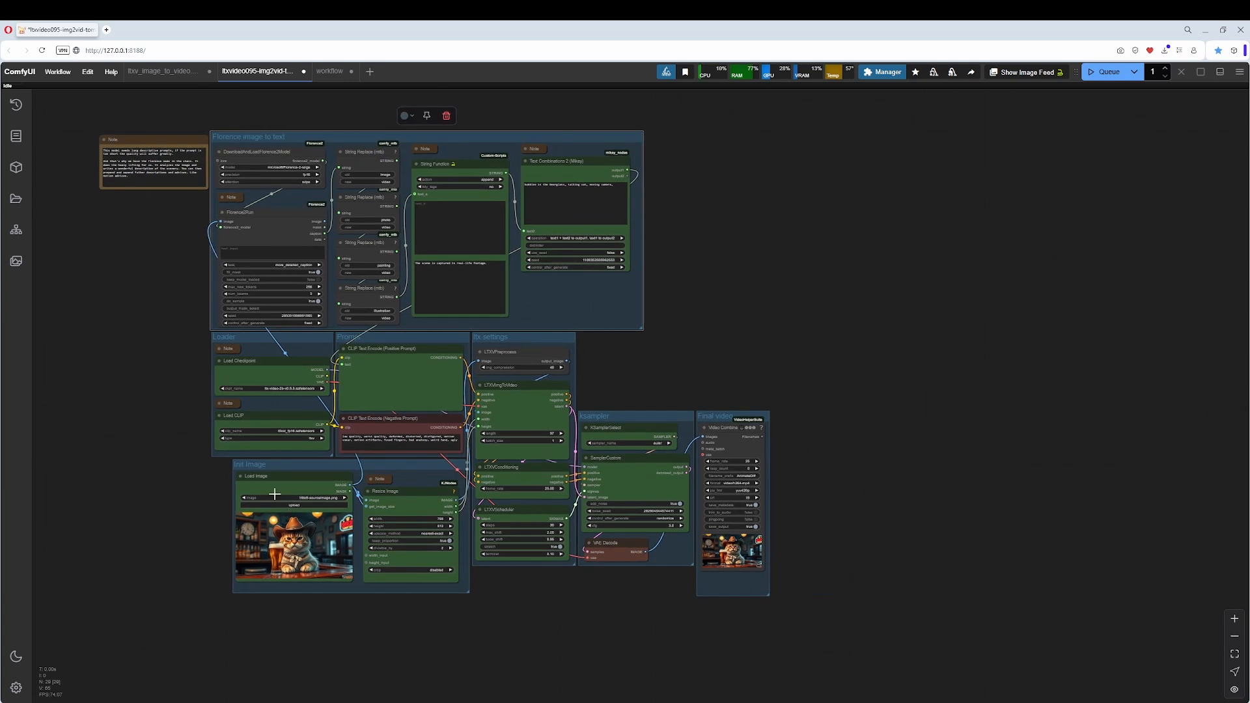
{"action": "mouse_move", "coordinate": [259, 339]}
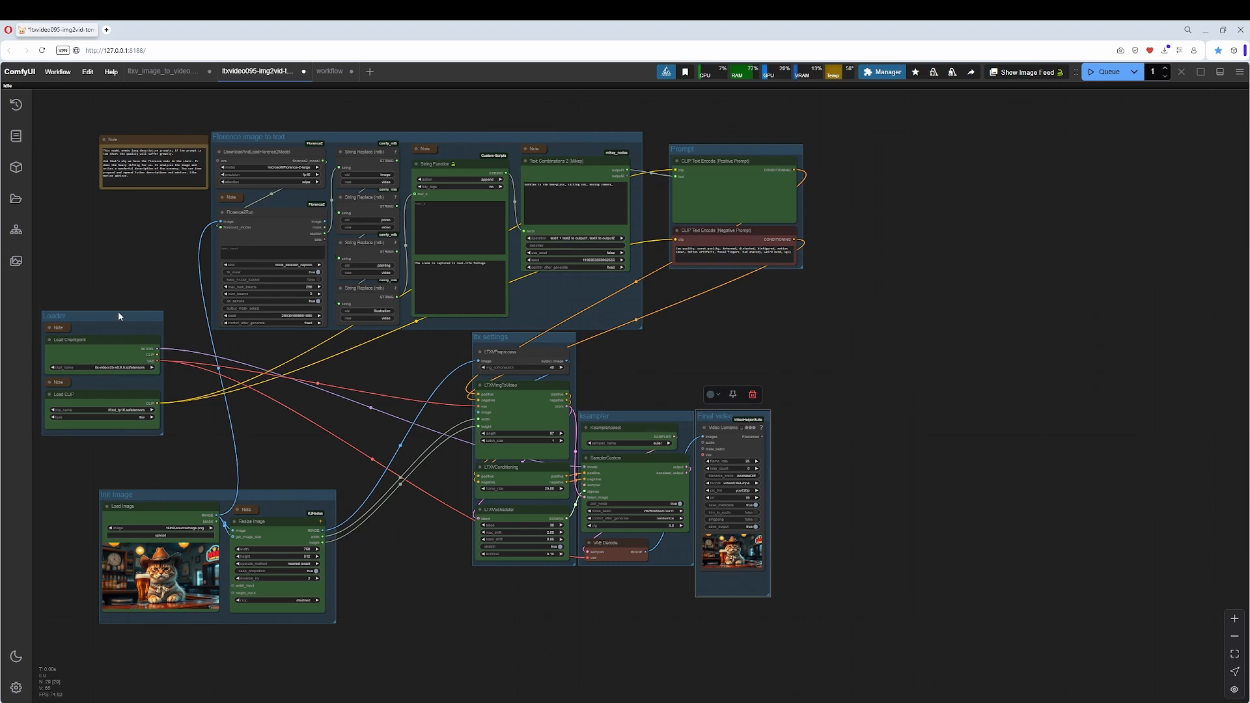
{"action": "mouse_move", "coordinate": [741, 425]}
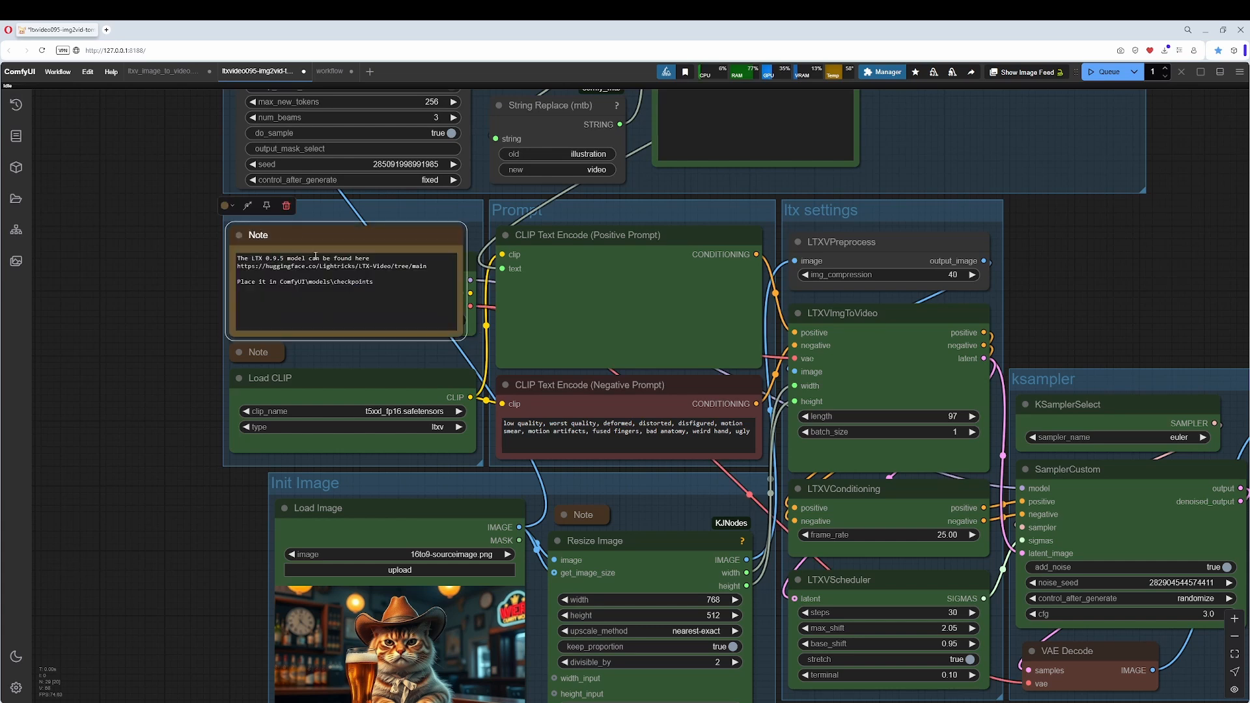
{"action": "double_click", "coordinate": [331, 266]}
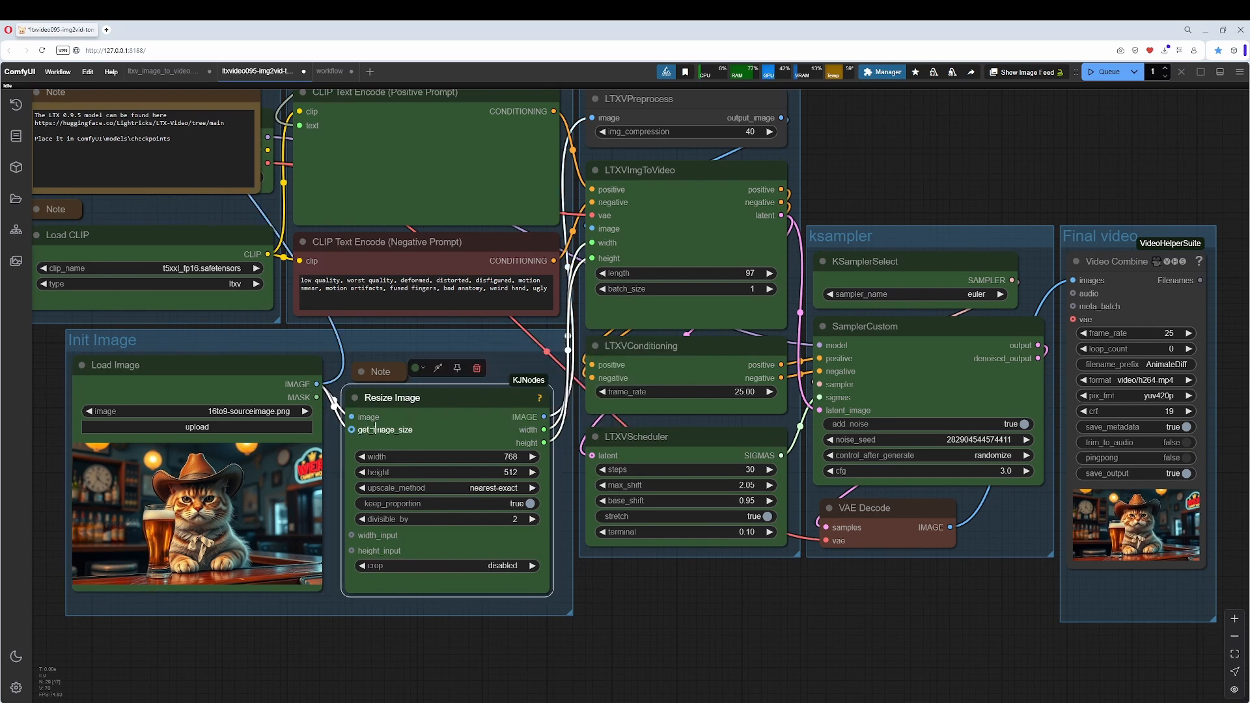
{"action": "double_click", "coordinate": [445, 457]}
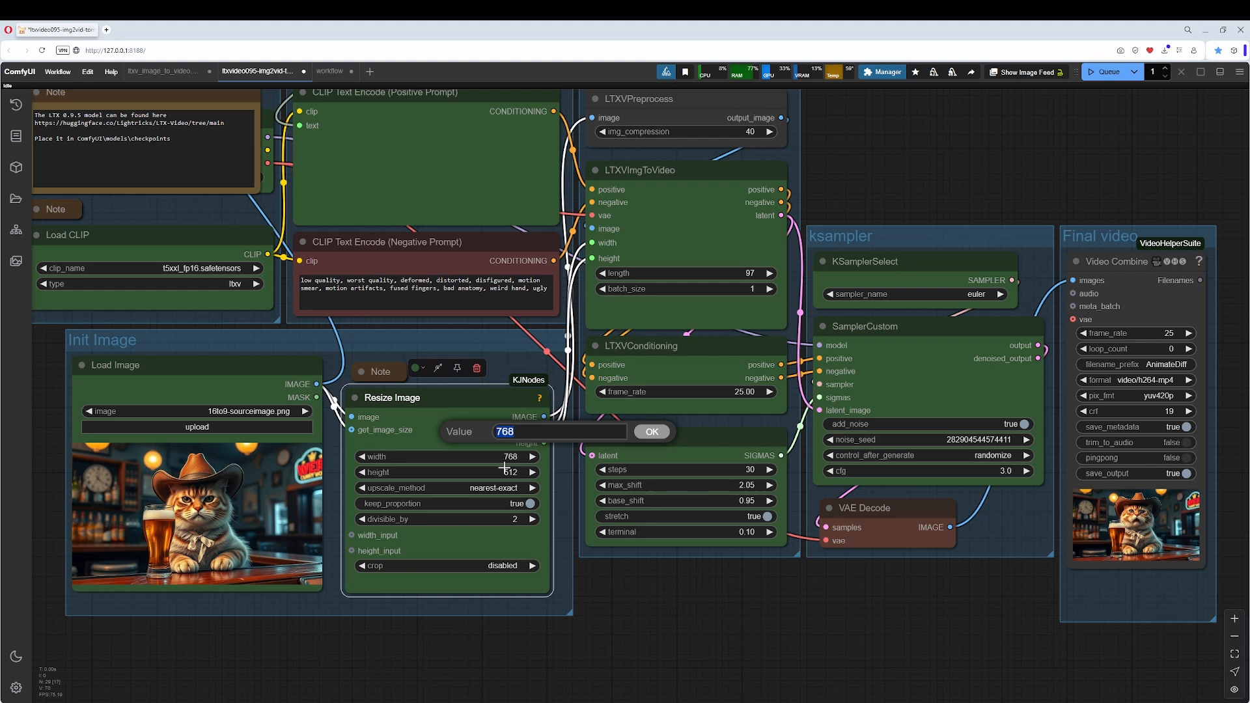
{"action": "left_click", "coordinate": [651, 431]}
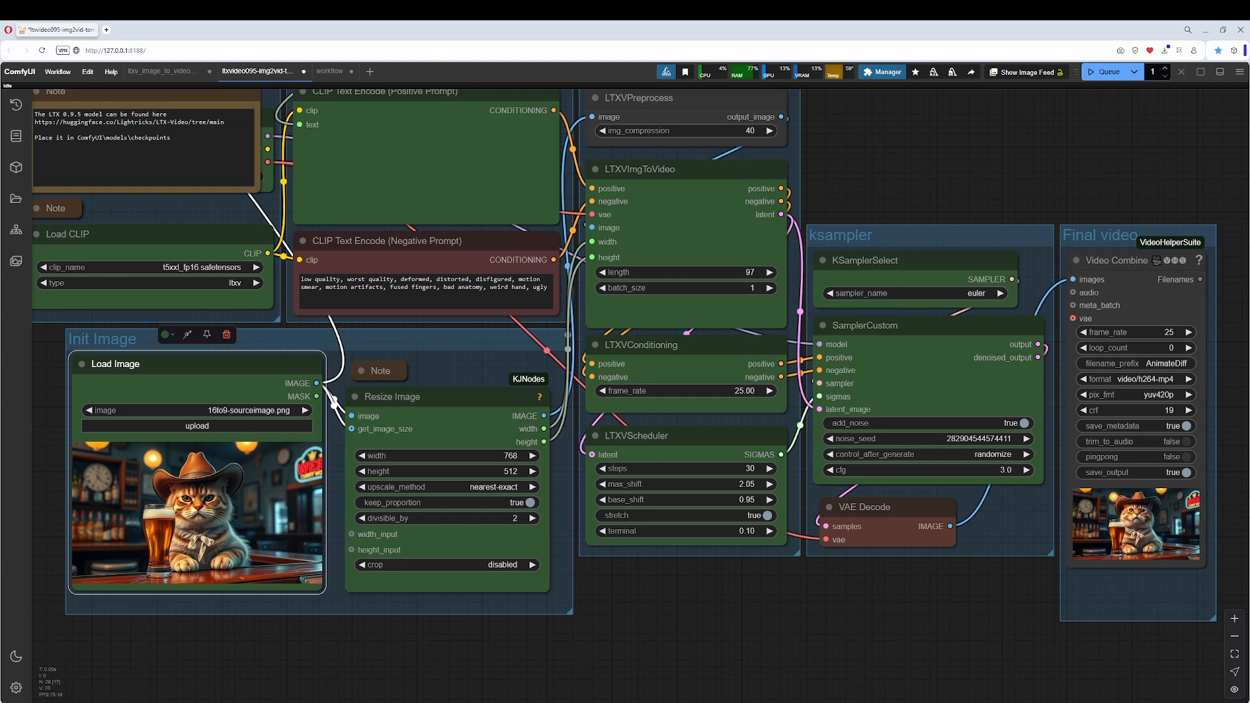
{"action": "mouse_move", "coordinate": [401, 456]}
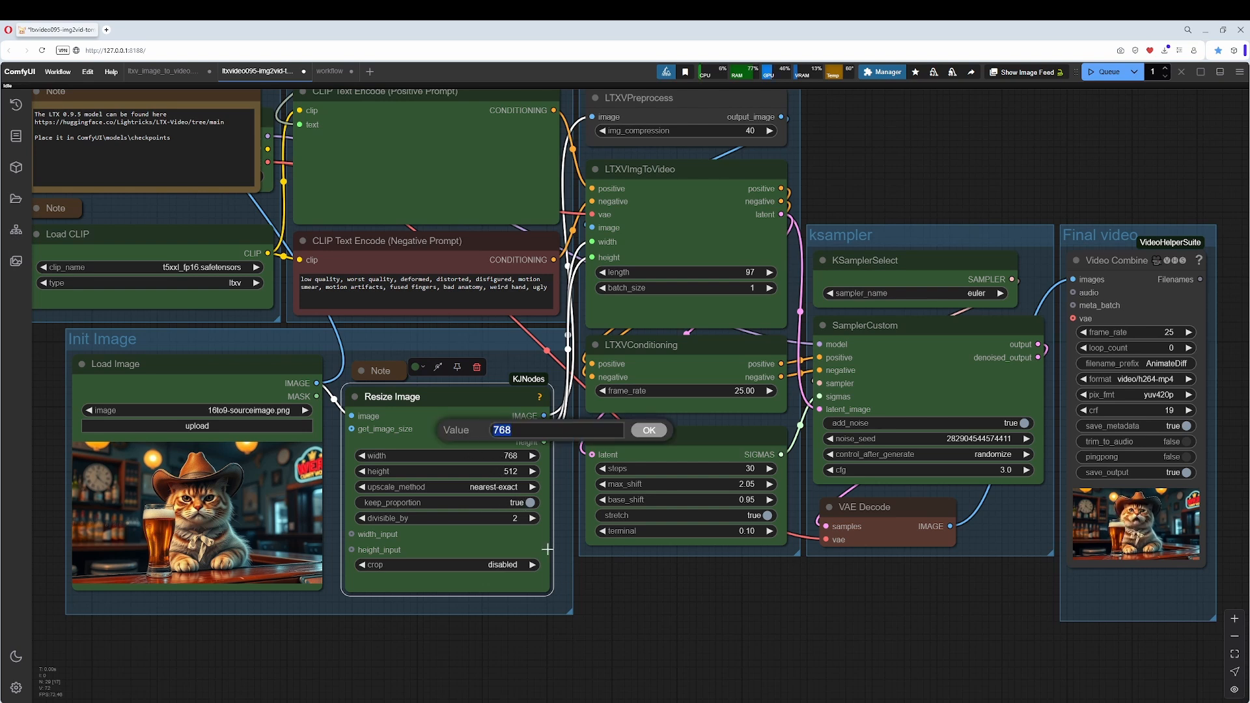
{"action": "left_click", "coordinate": [649, 430]}
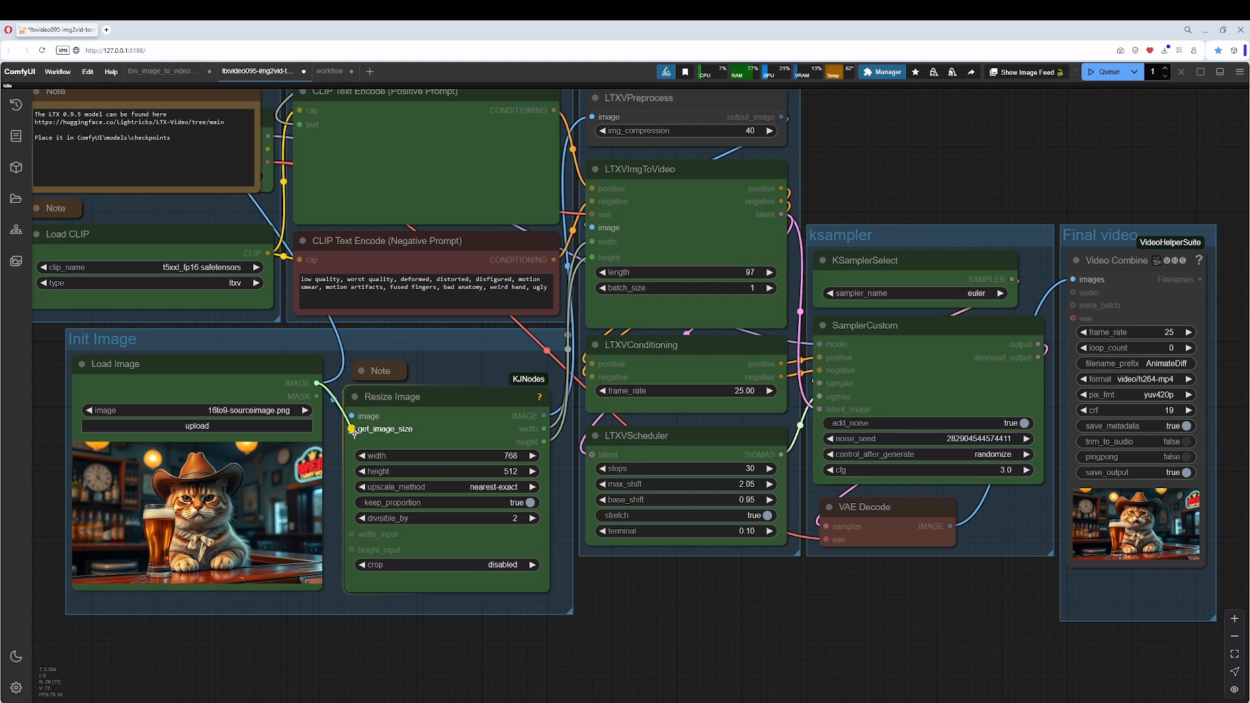
{"action": "mouse_move", "coordinate": [153, 490]}
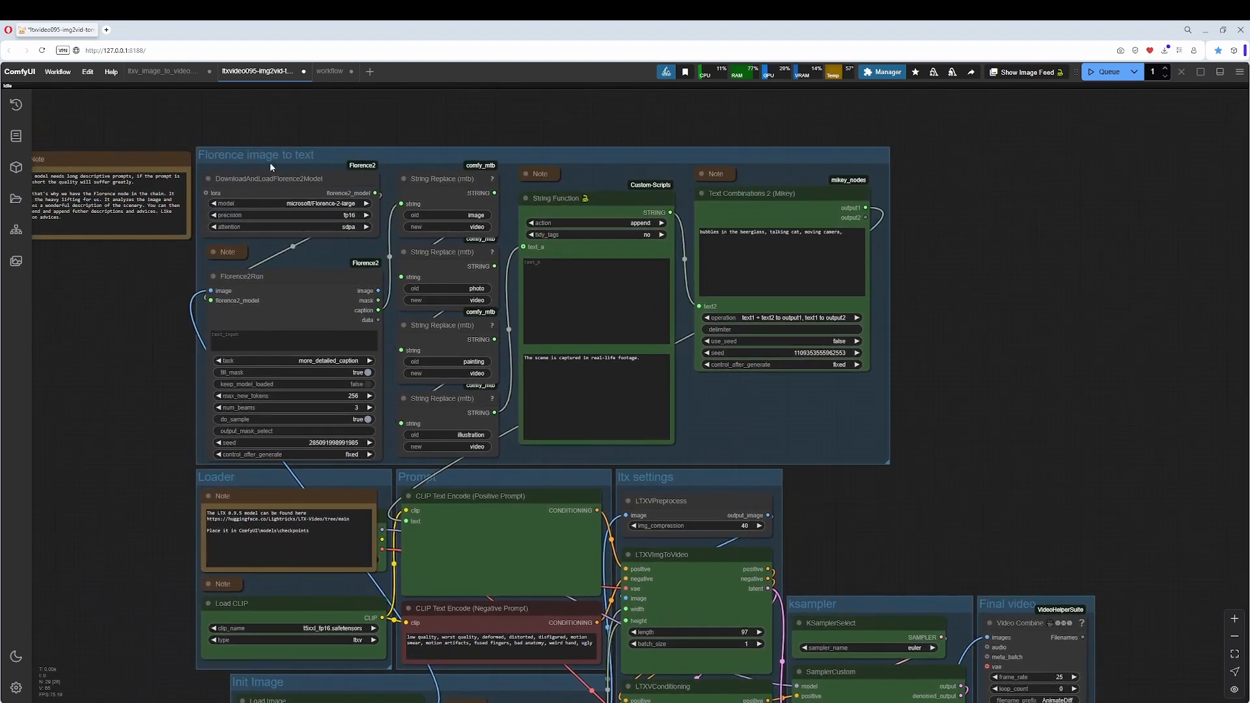
Queue the workflow so Florence2Run captions the cowboy cat and SamplerCustom begins sampling.
{"action": "left_click", "coordinate": [271, 156]}
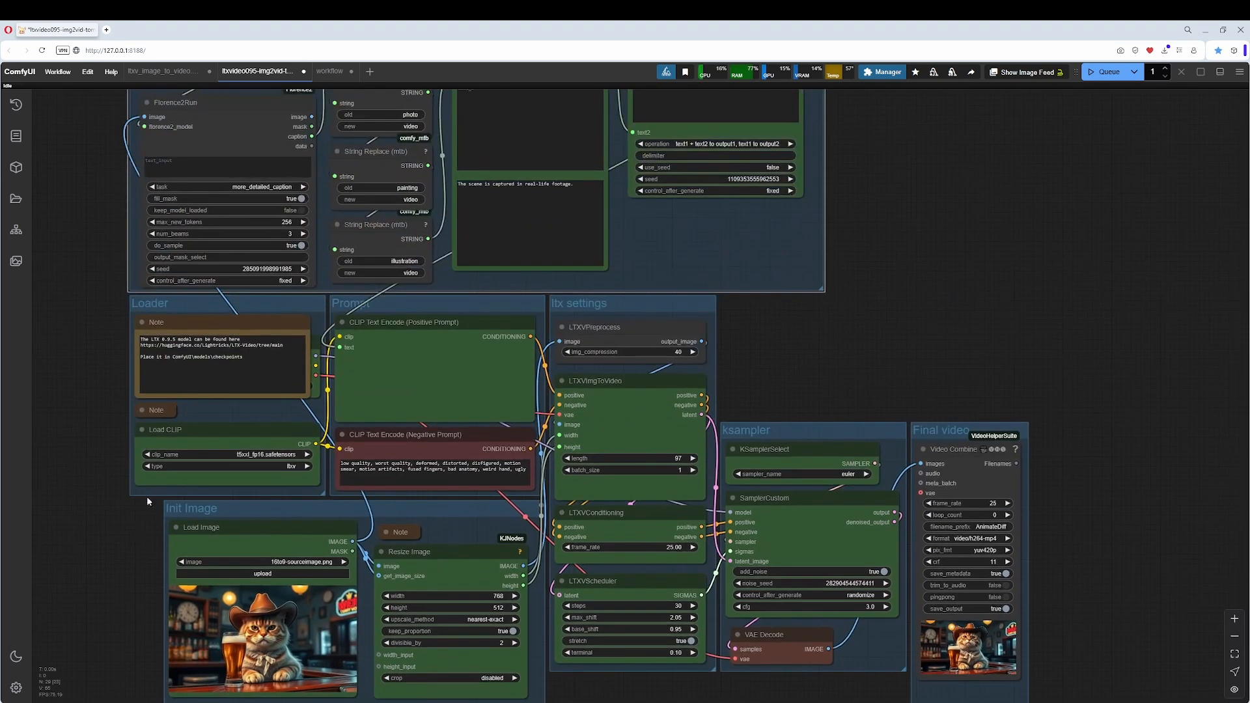
{"action": "left_click", "coordinate": [1108, 73]}
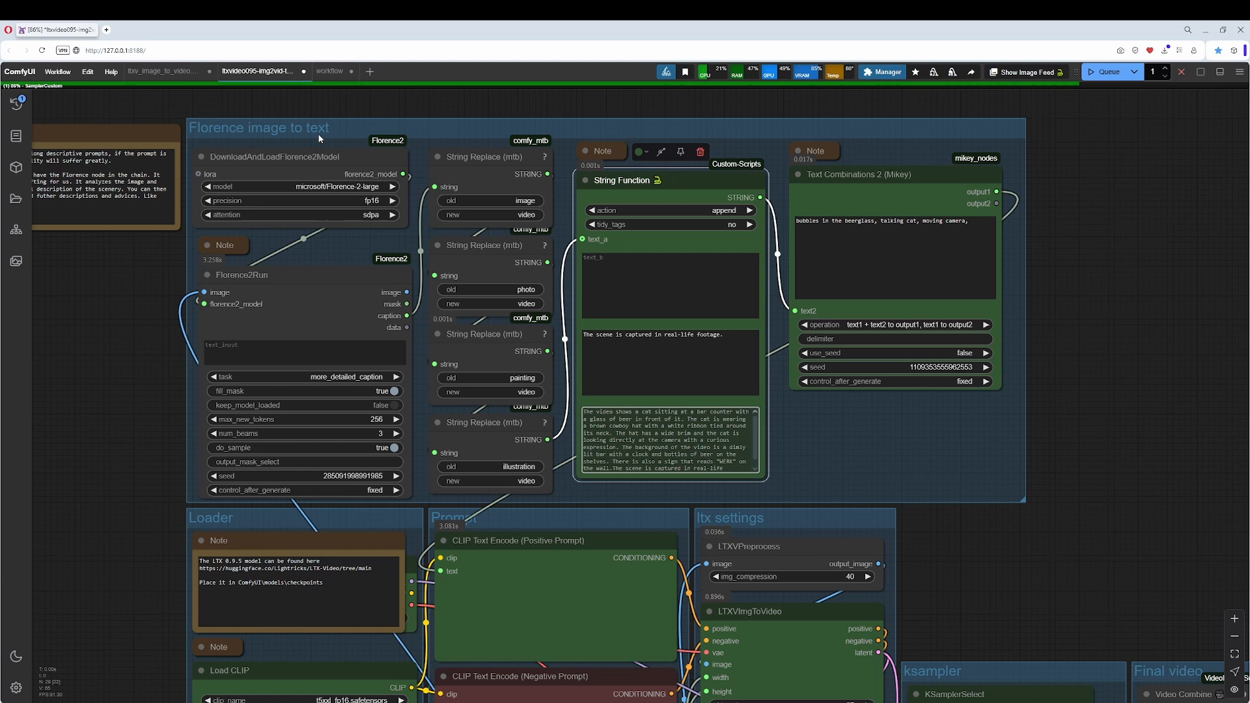
{"action": "mouse_move", "coordinate": [699, 487]}
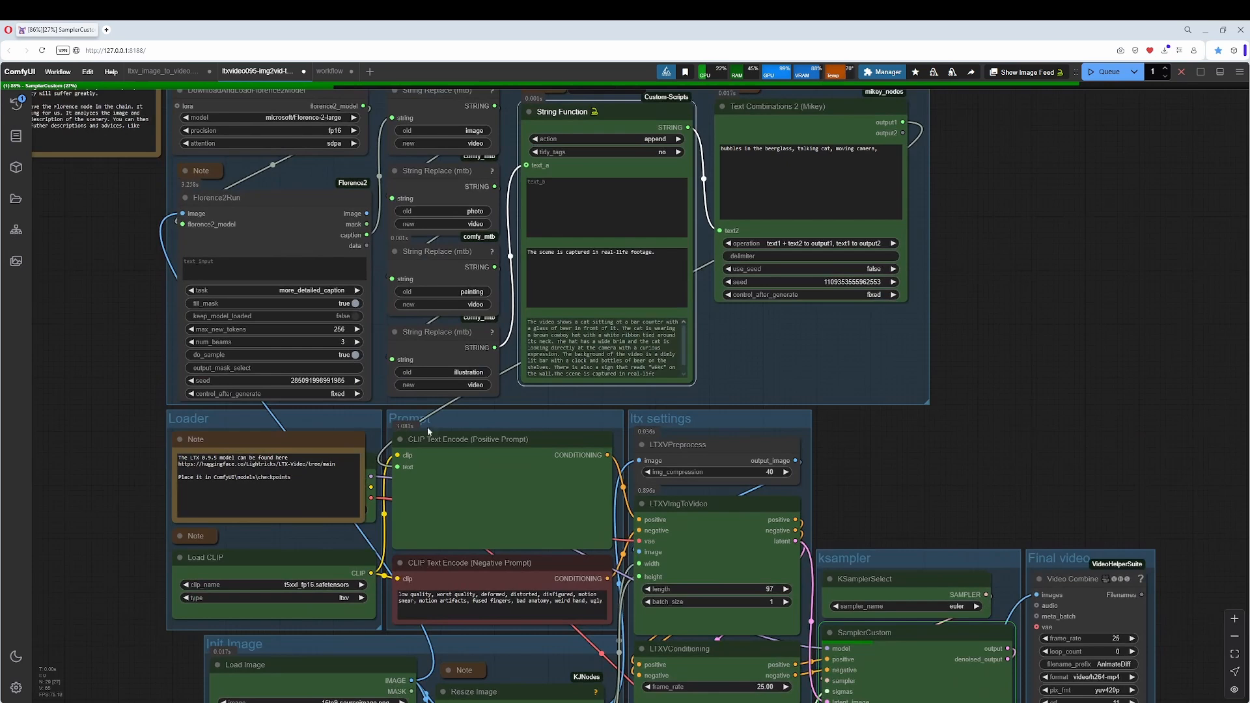
{"action": "left_click", "coordinate": [474, 439]}
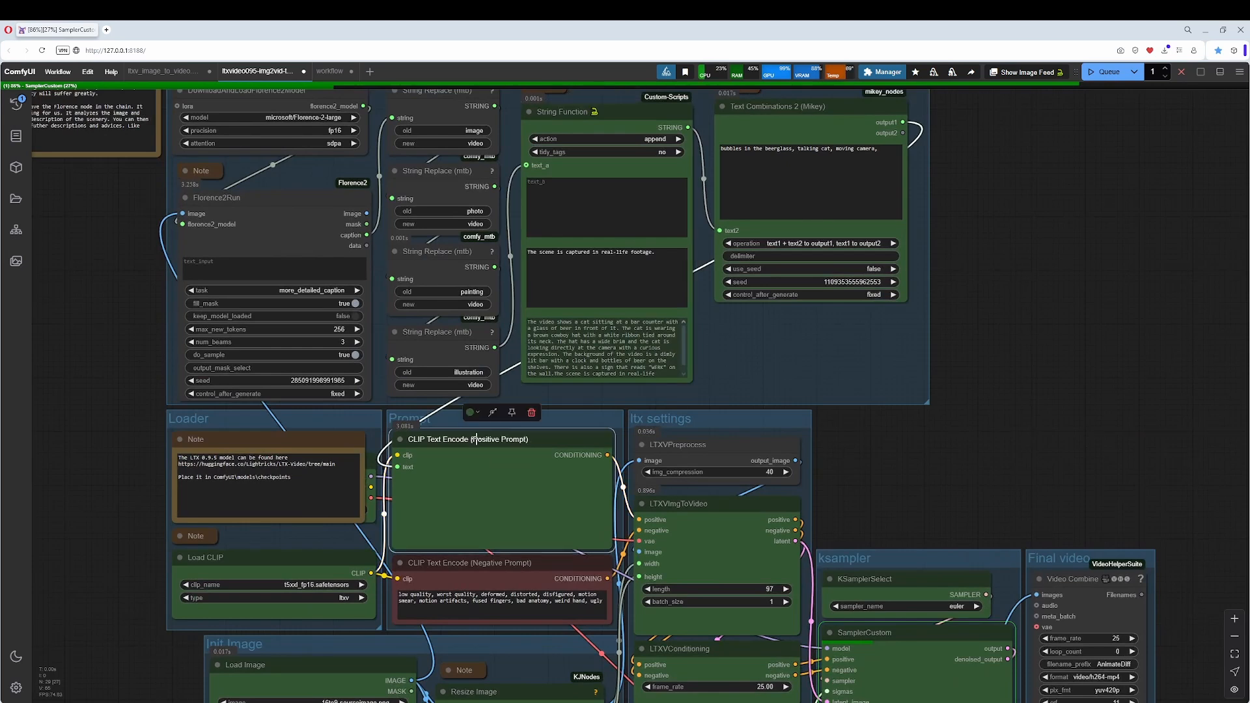
{"action": "right_click", "coordinate": [469, 439]}
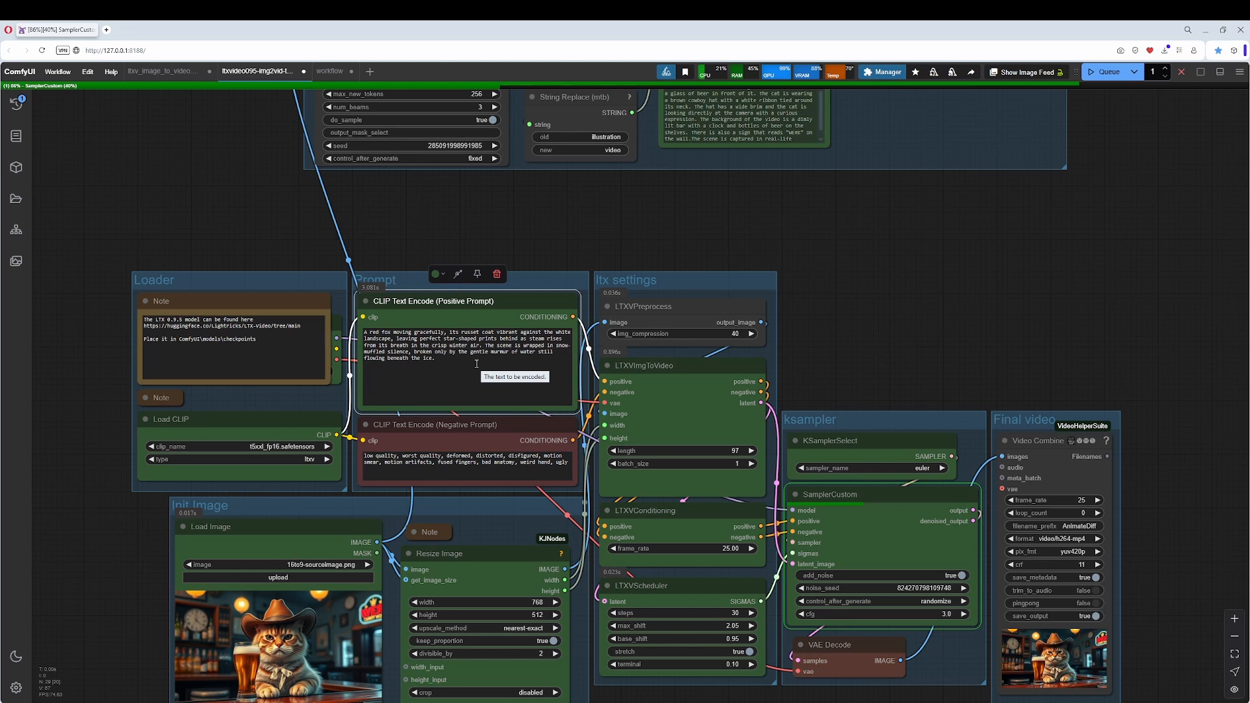
{"action": "mouse_move", "coordinate": [954, 248]}
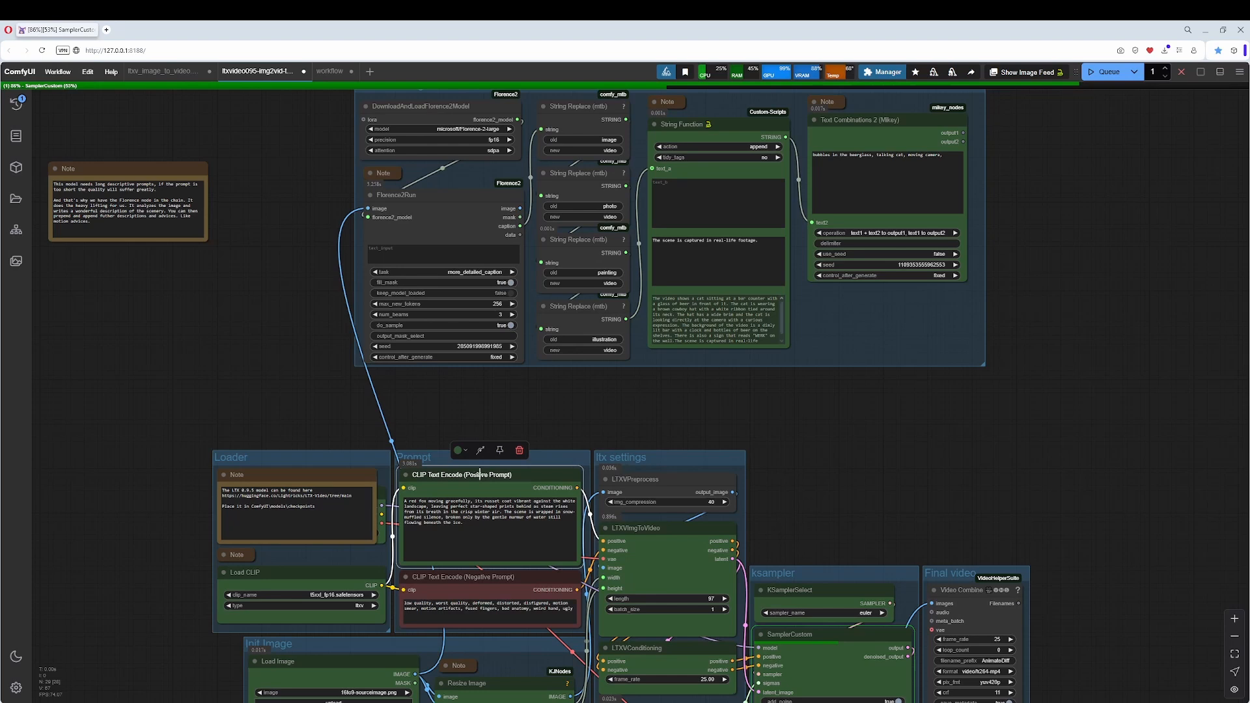
{"action": "right_click", "coordinate": [481, 474]}
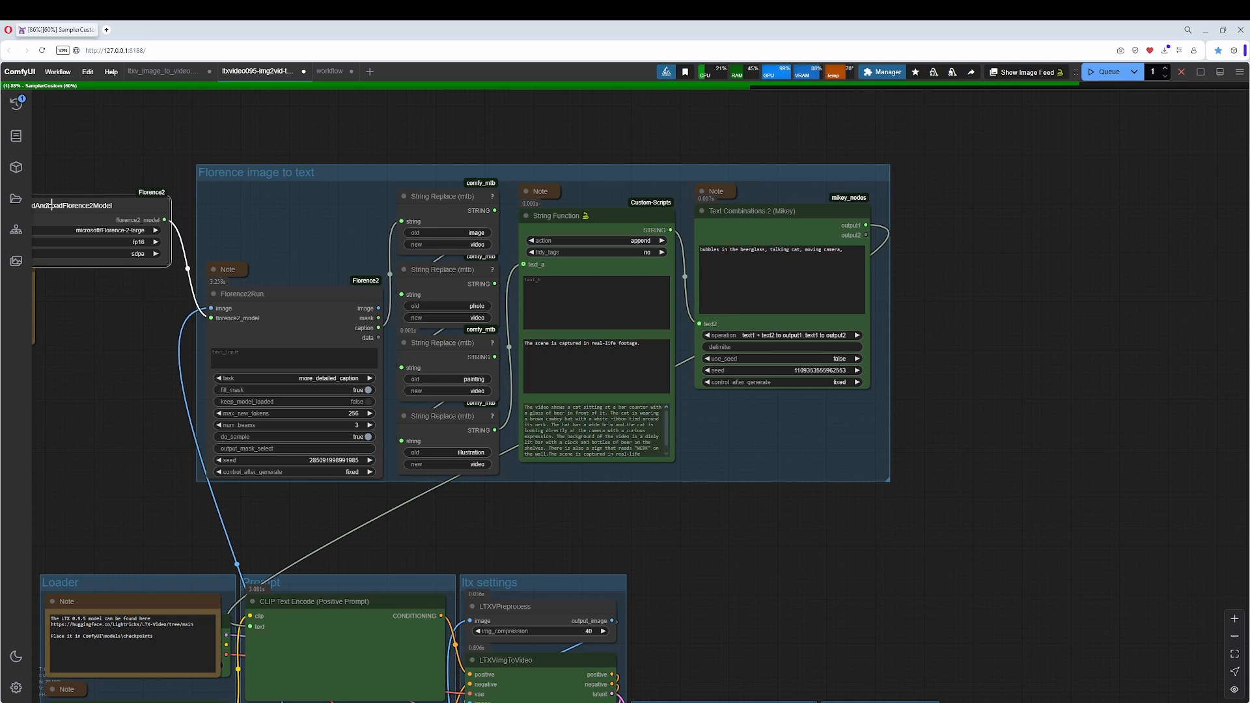
Move DownloadAndLoadFlorence2Model back into the Florence group and select Florence2Run.
{"action": "left_click_drag", "start_coordinate": [52, 205], "coordinate": [282, 203]}
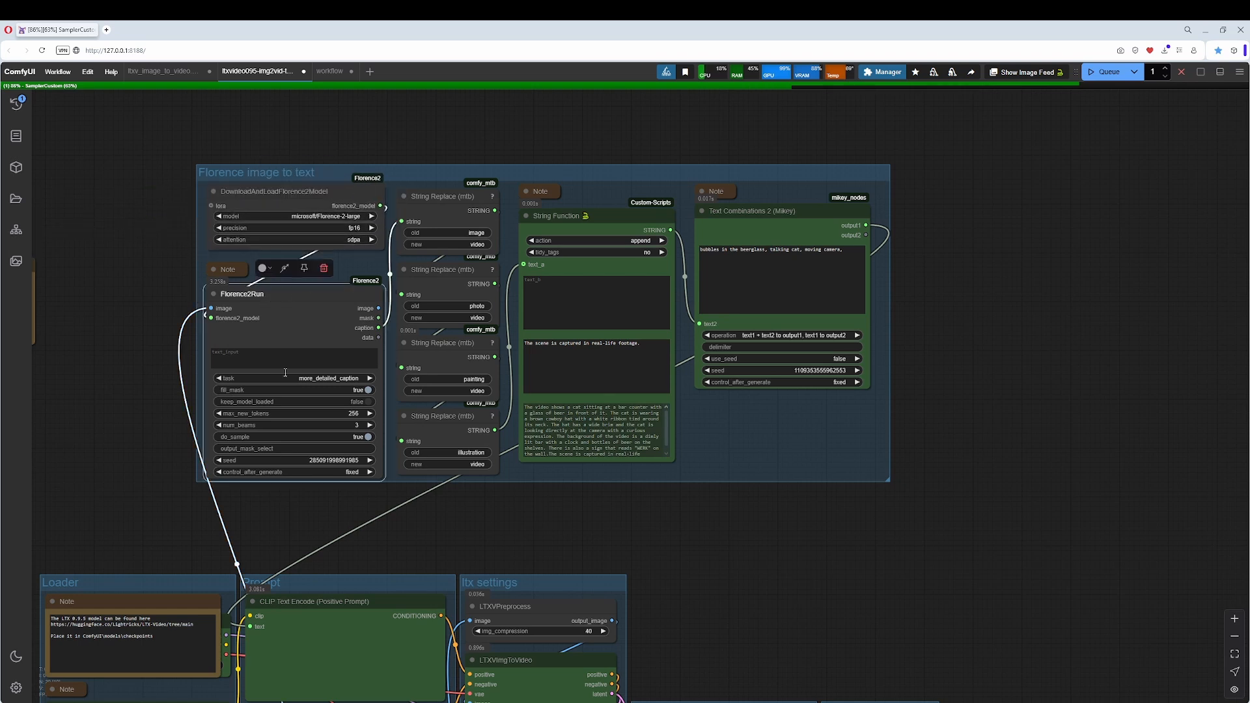
{"action": "left_click", "coordinate": [443, 195]}
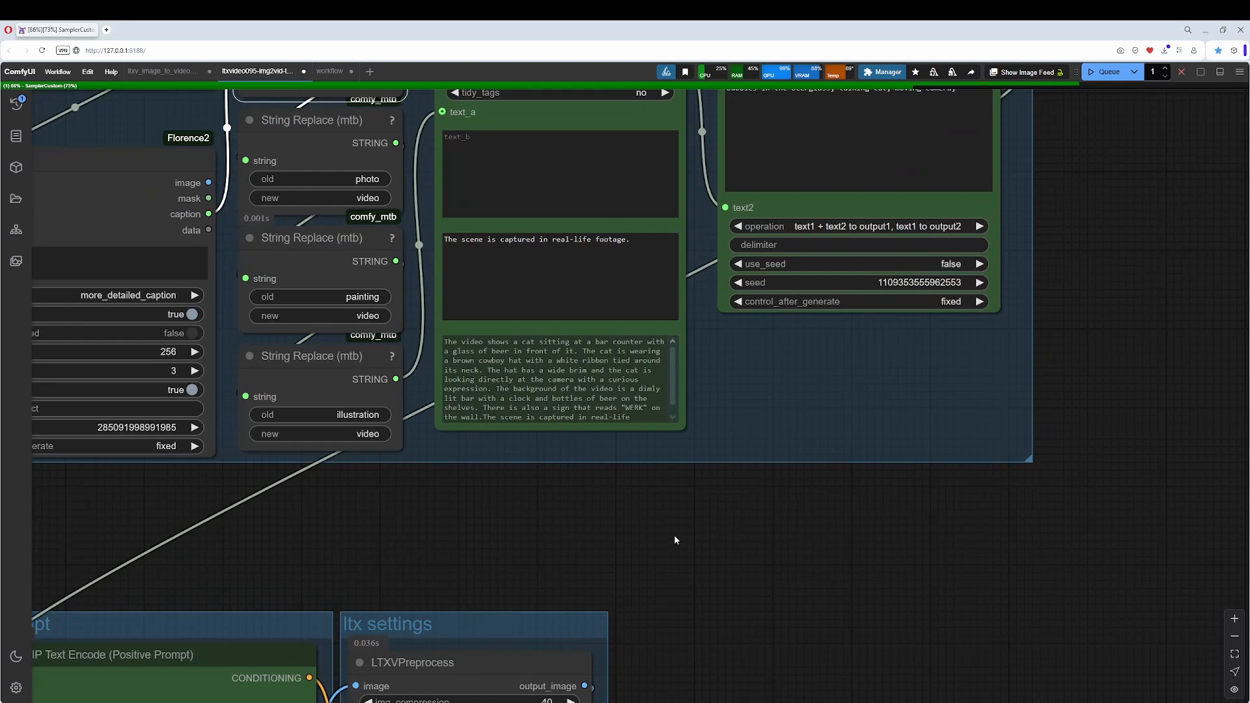
{"action": "left_click_drag", "start_coordinate": [676, 539], "coordinate": [734, 329]}
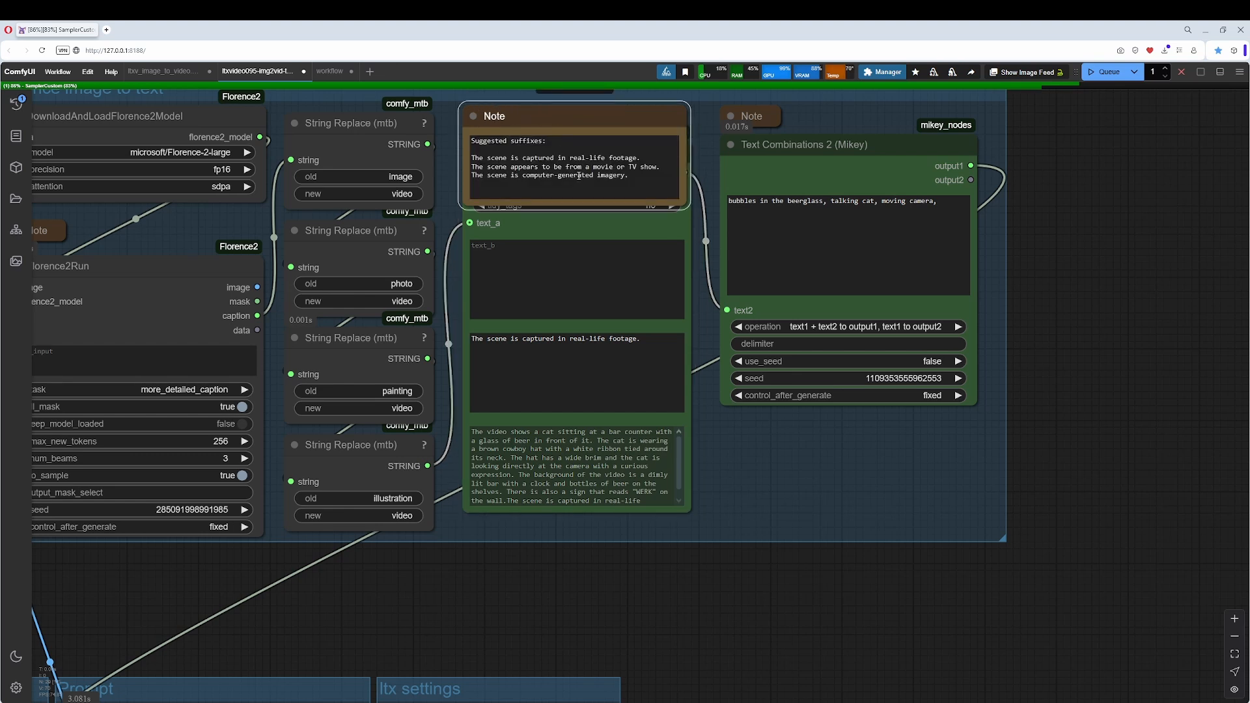
{"action": "left_click", "coordinate": [549, 140]}
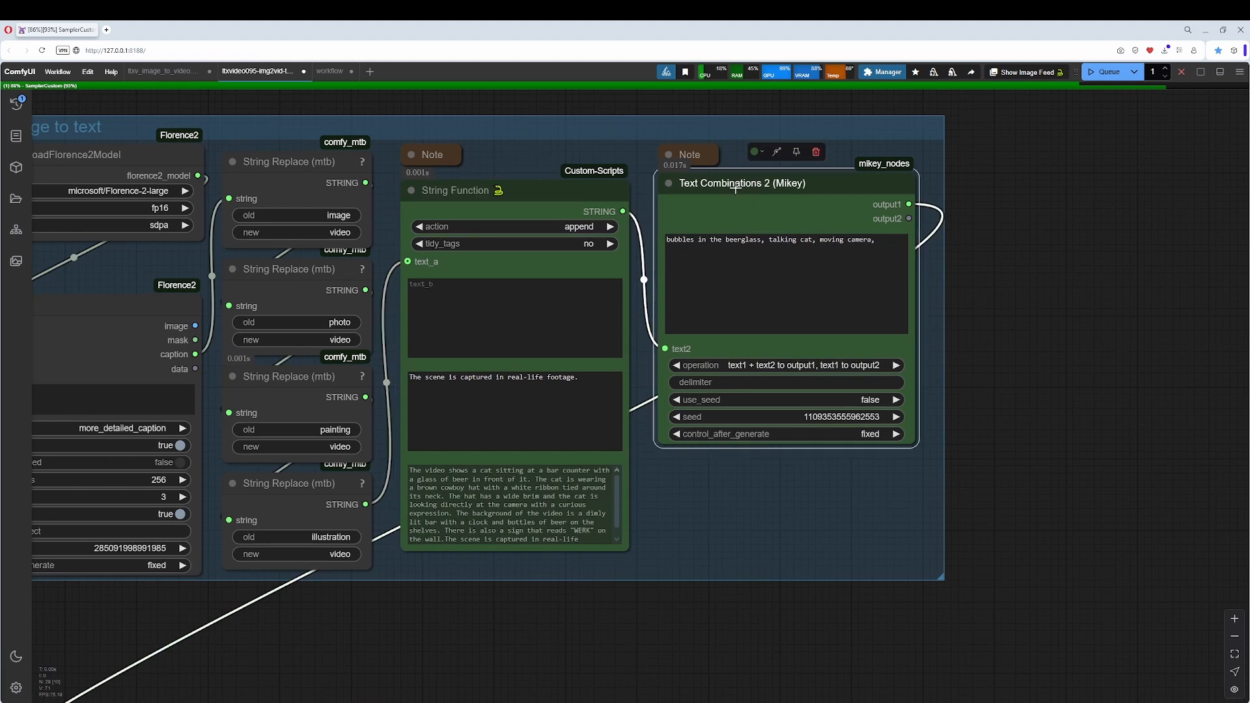
{"action": "left_click", "coordinate": [882, 240]}
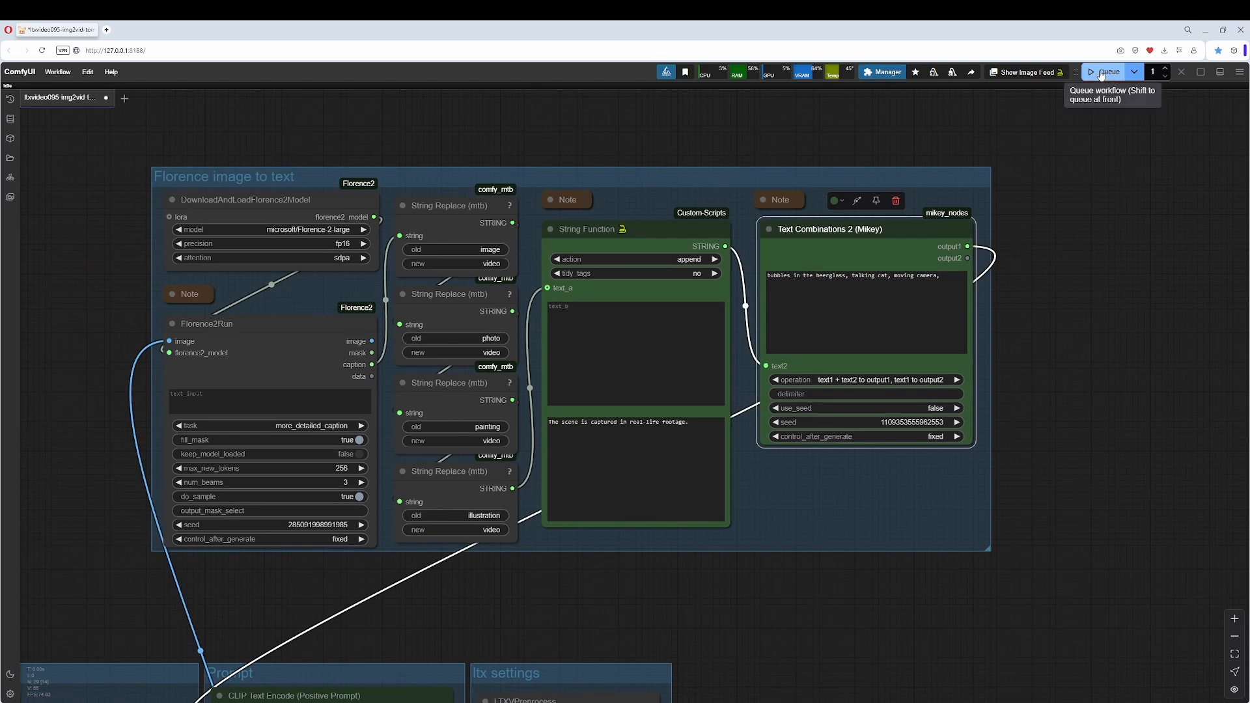
Queue the workflow, then highlight the real-life footage suffix and extra prompt keywords.
{"action": "left_click", "coordinate": [1104, 72]}
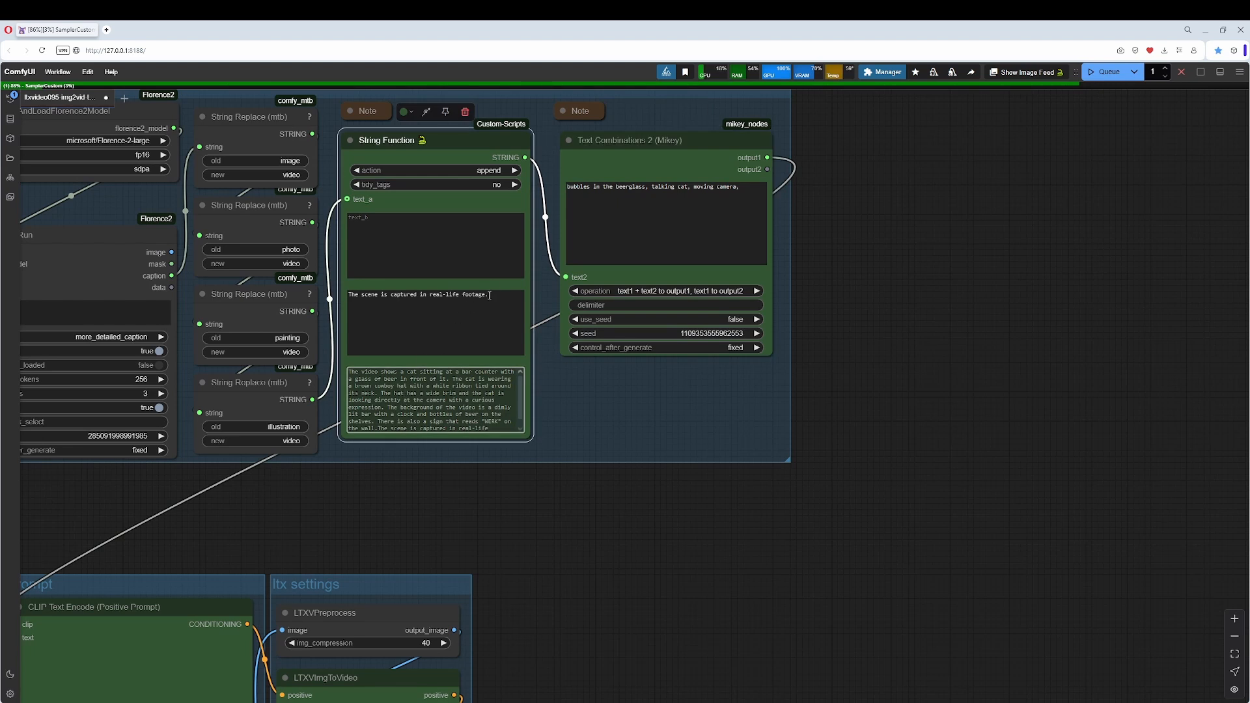
{"action": "triple_click", "coordinate": [419, 294]}
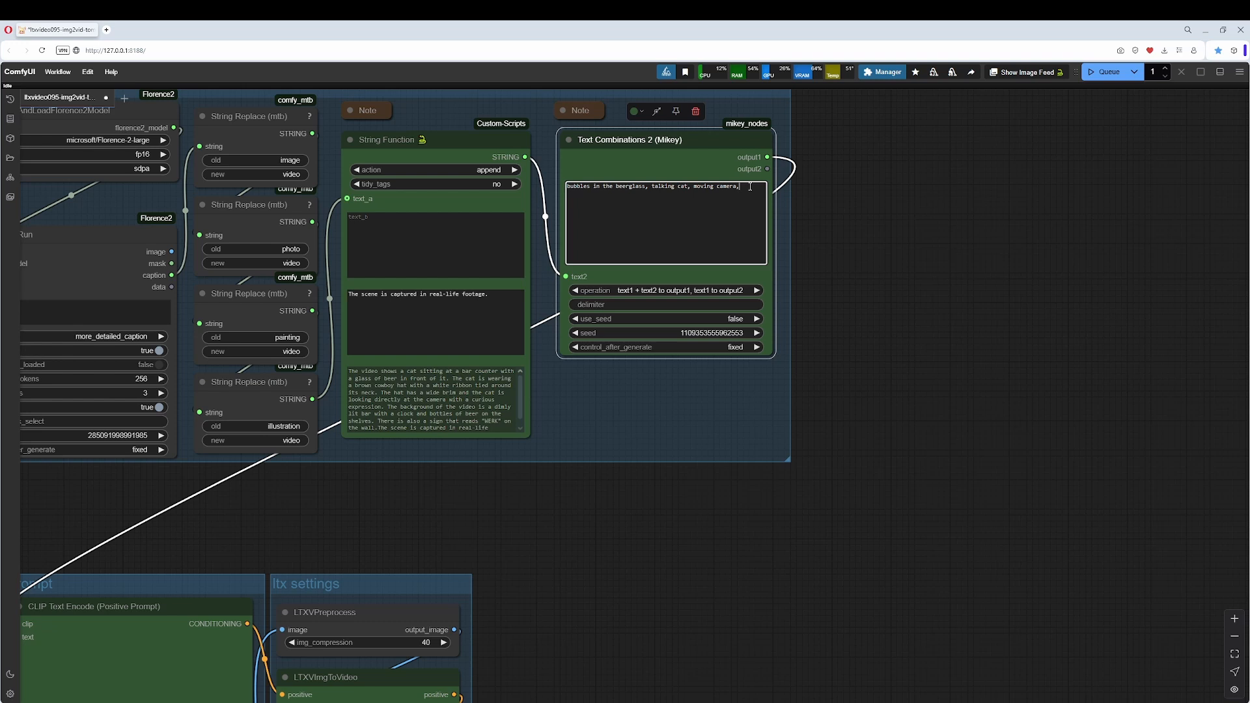
{"action": "triple_click", "coordinate": [655, 185]}
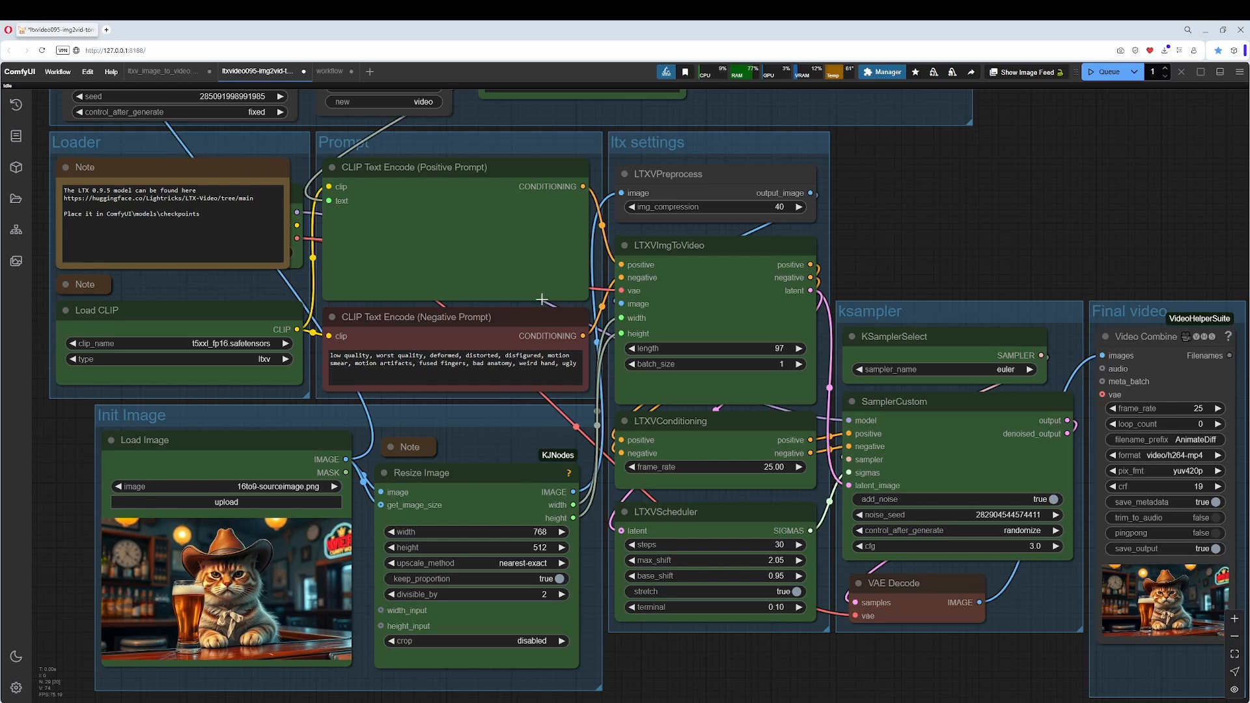
{"action": "left_click", "coordinate": [681, 142]}
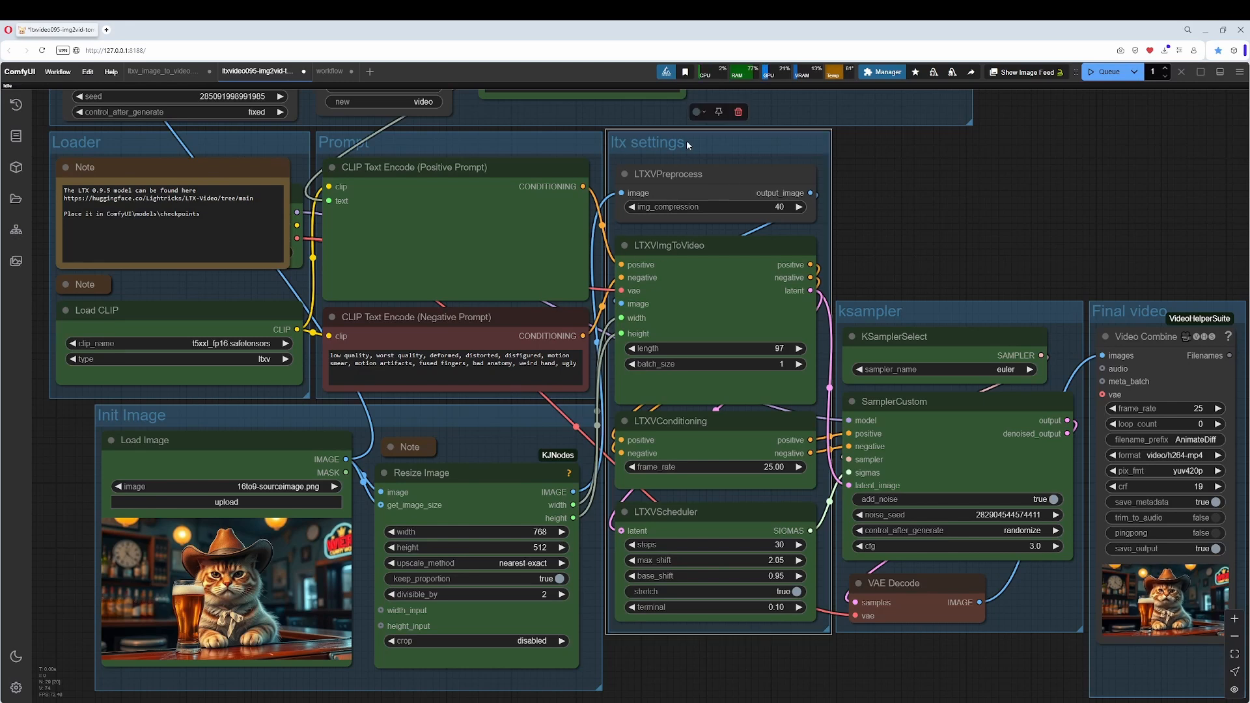
{"action": "mouse_move", "coordinate": [708, 176]}
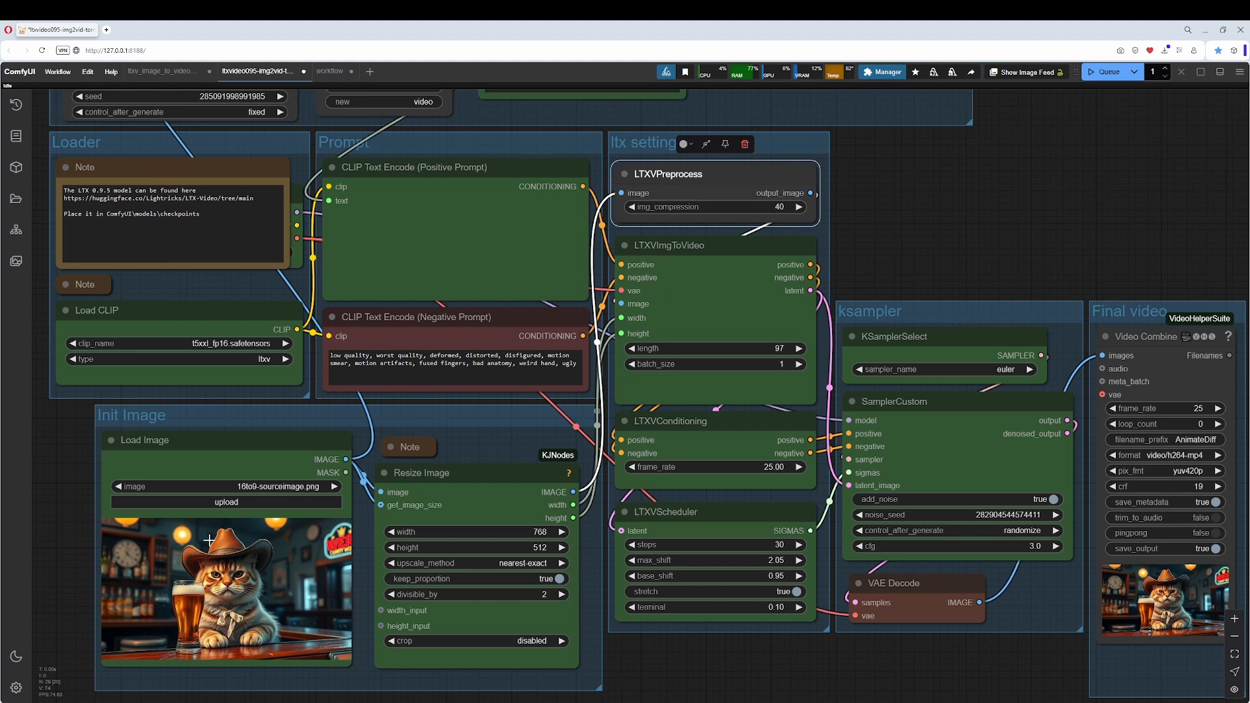
{"action": "mouse_move", "coordinate": [308, 525]}
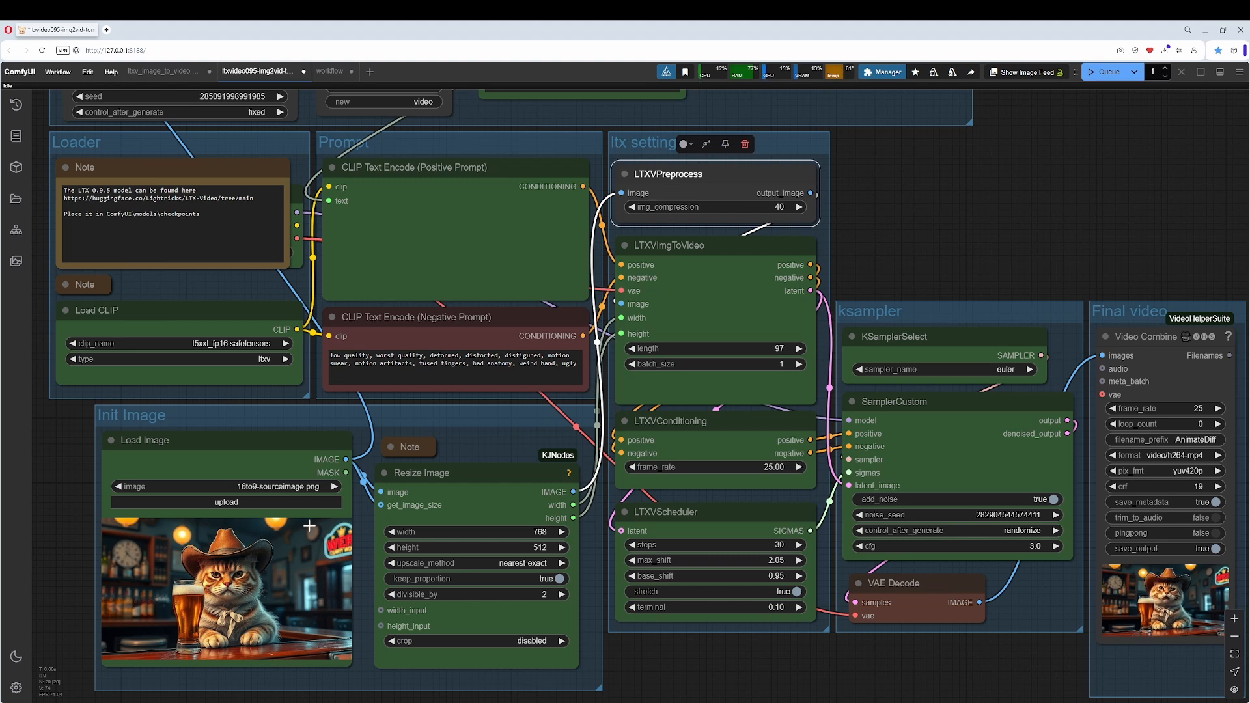
{"action": "mouse_move", "coordinate": [685, 220]}
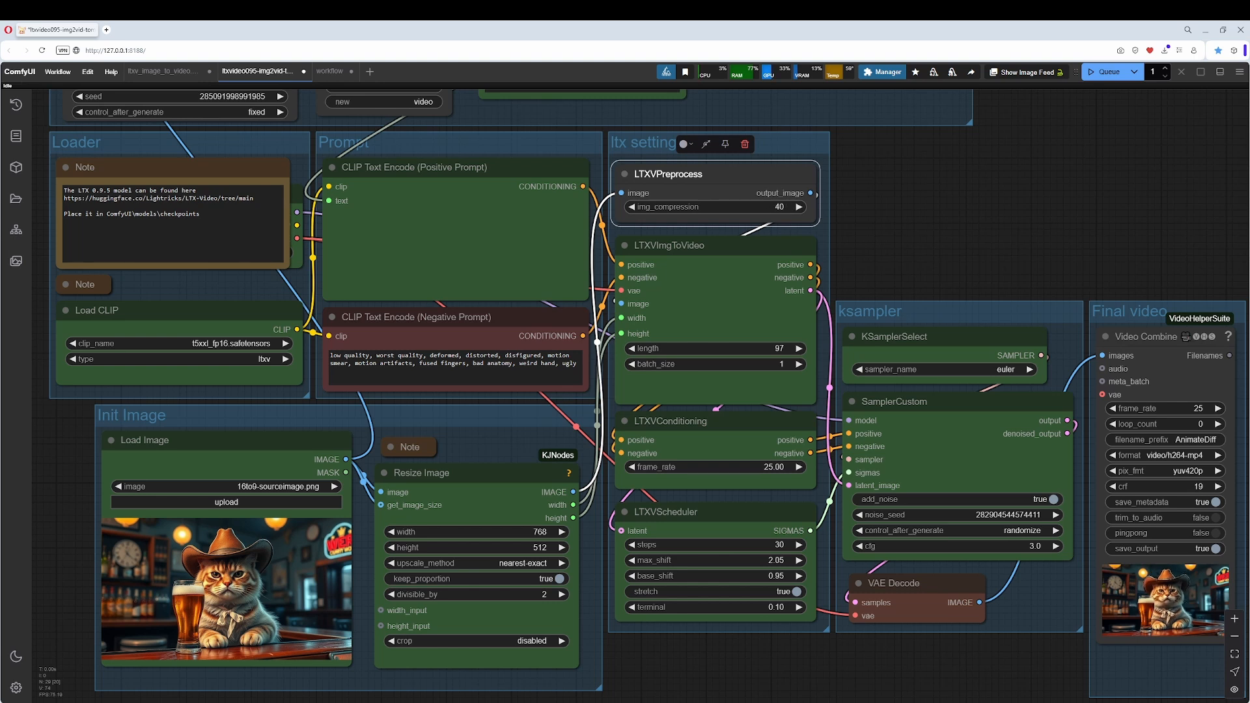
{"action": "mouse_move", "coordinate": [713, 404]}
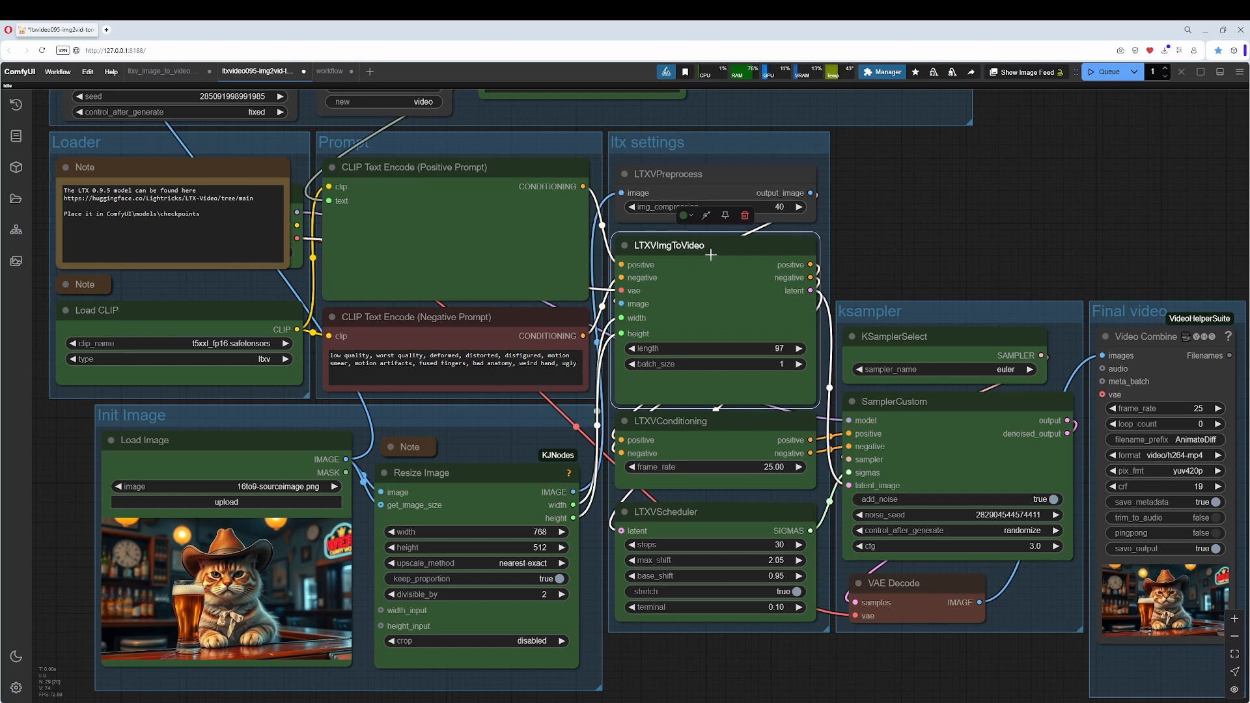
{"action": "mouse_move", "coordinate": [720, 263]}
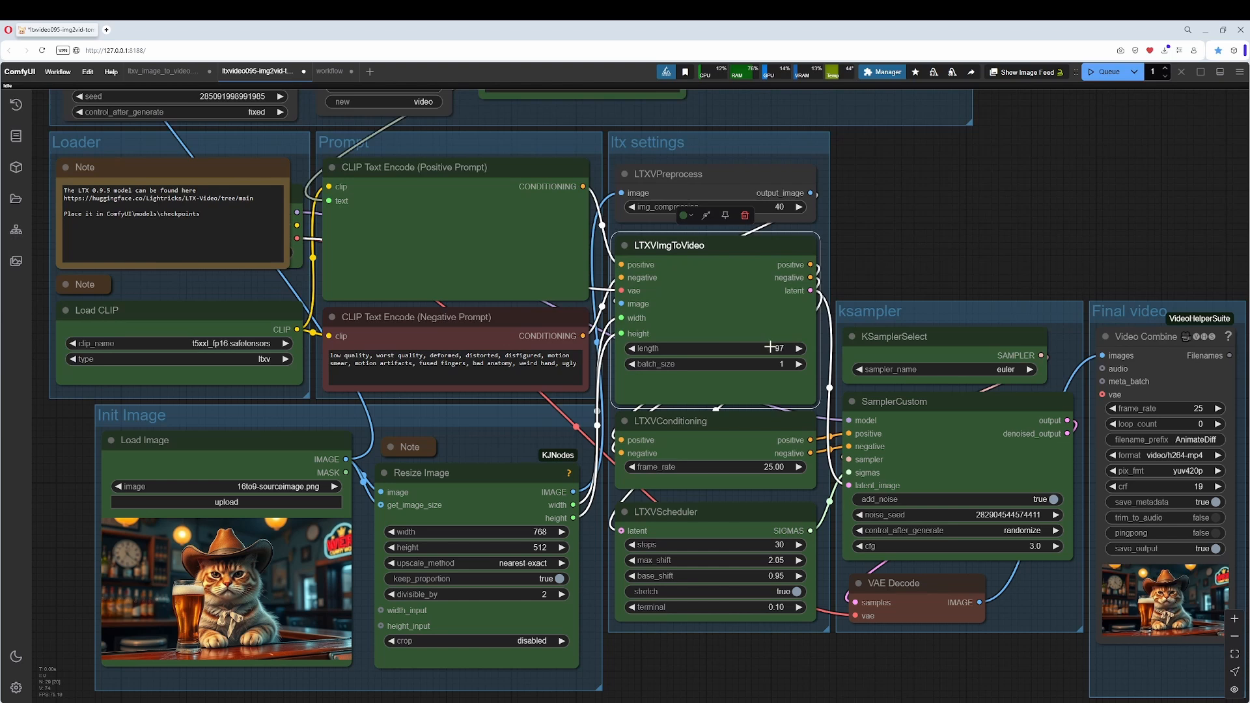
{"action": "mouse_move", "coordinate": [780, 365]}
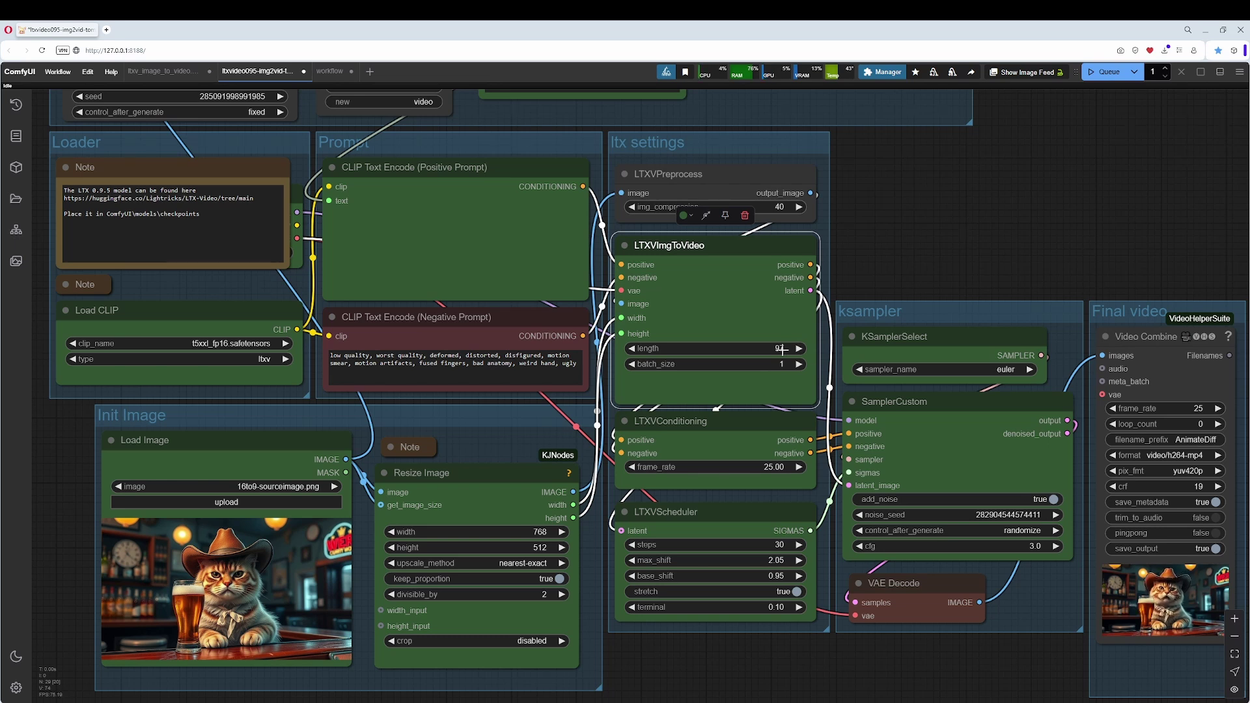
{"action": "left_click", "coordinate": [789, 349]}
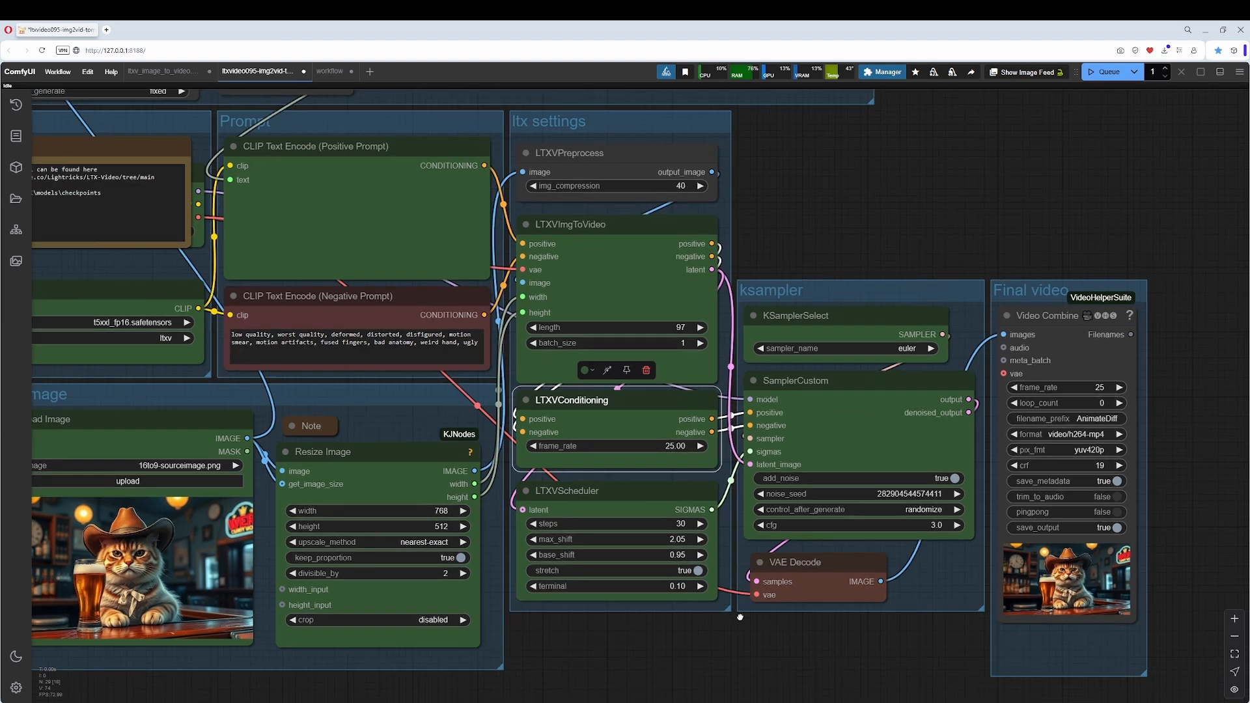
{"action": "left_click_drag", "start_coordinate": [740, 617], "coordinate": [544, 630]}
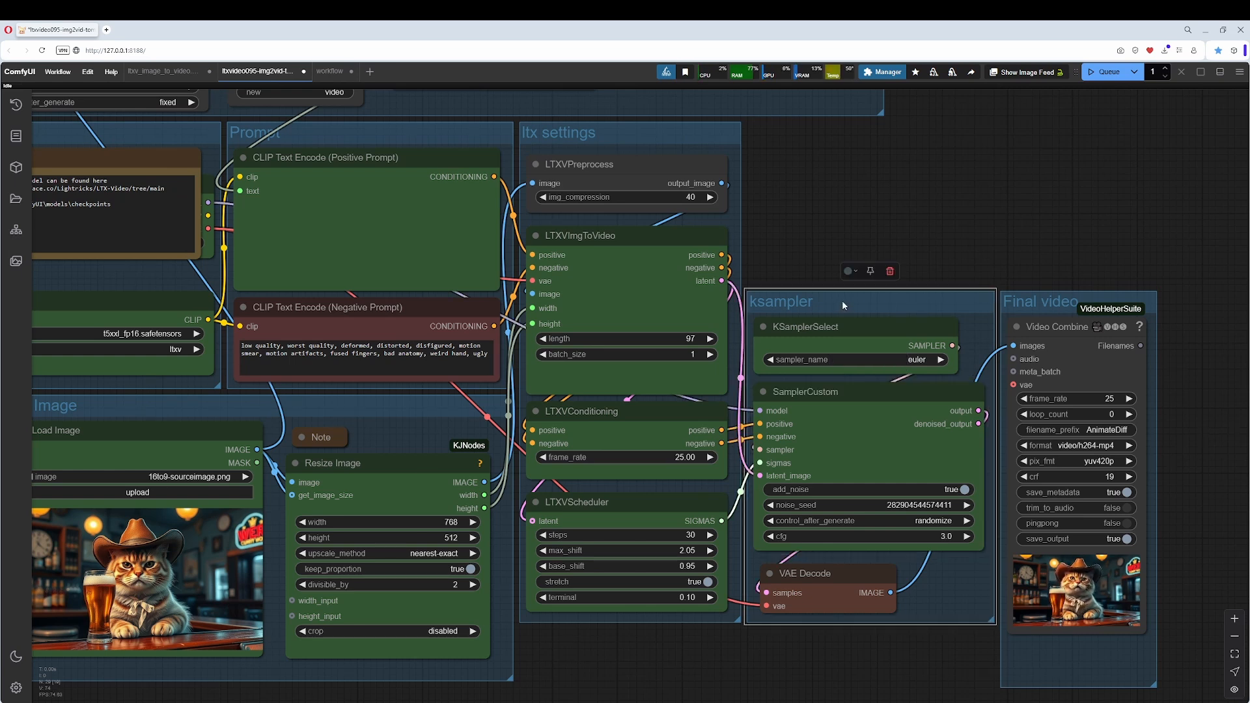
{"action": "mouse_move", "coordinate": [876, 315]}
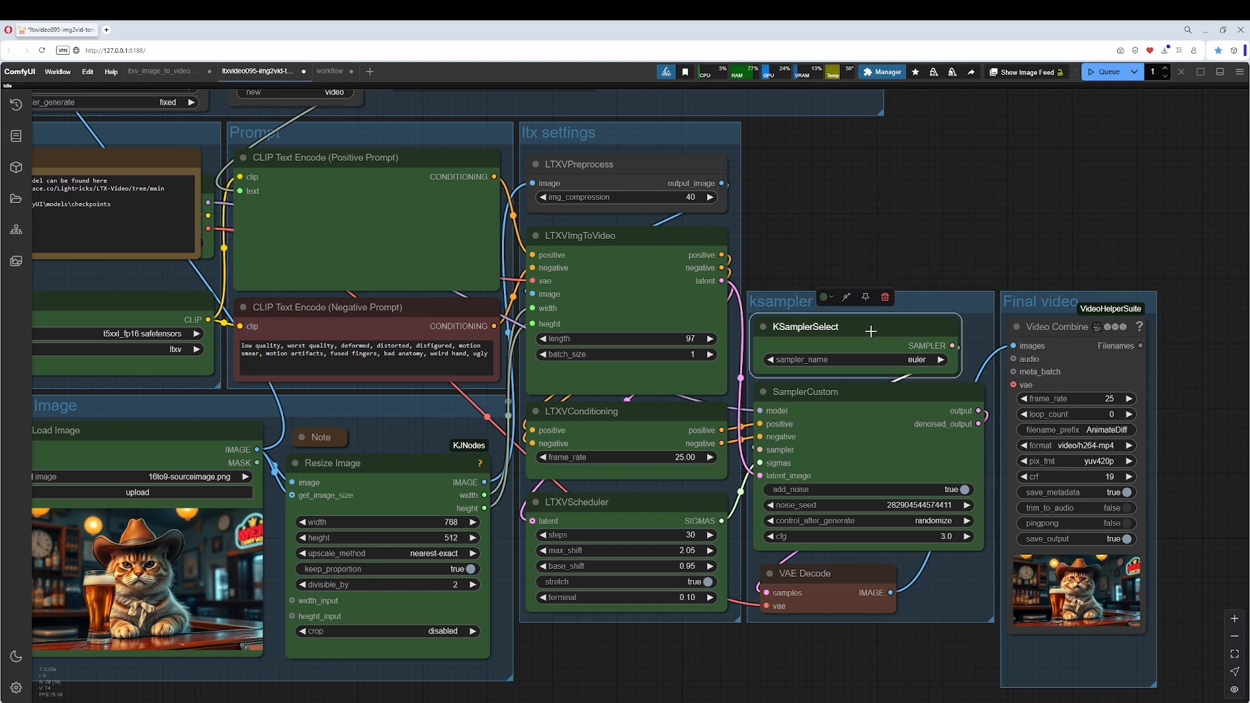
{"action": "mouse_move", "coordinate": [855, 368]}
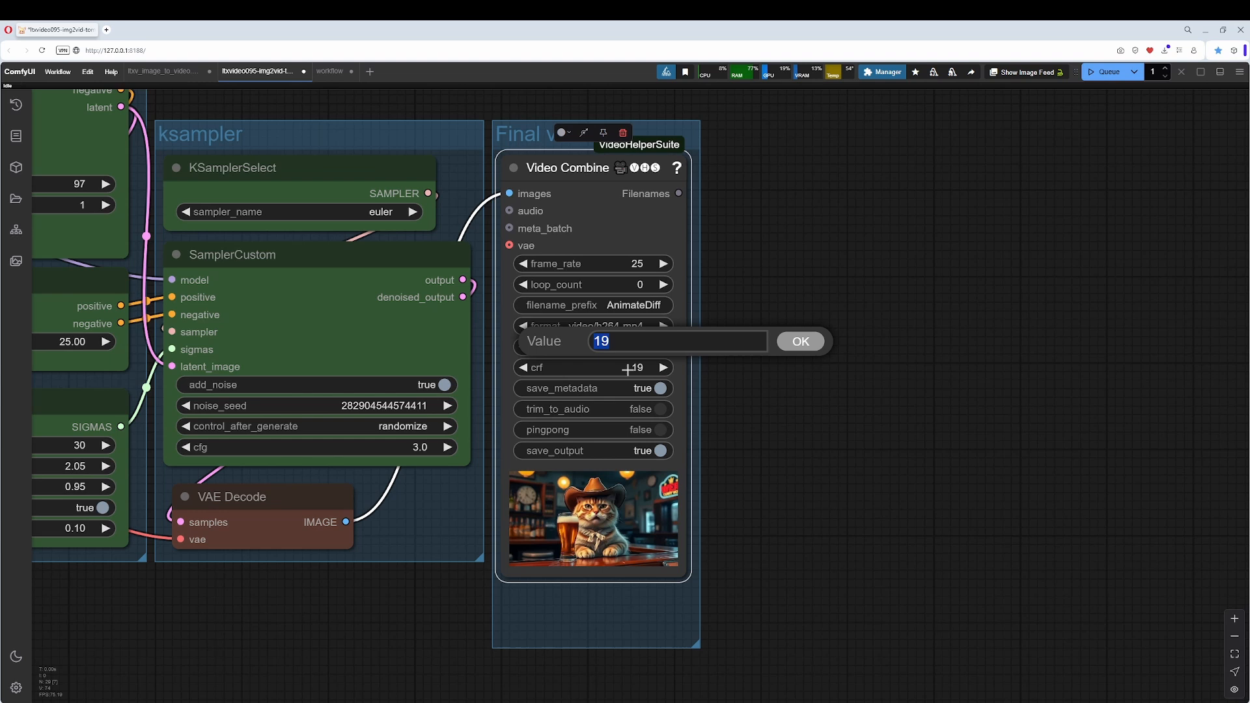
Set Video Combine's crf value to 11 and confirm it.
{"action": "type", "text": "11"}
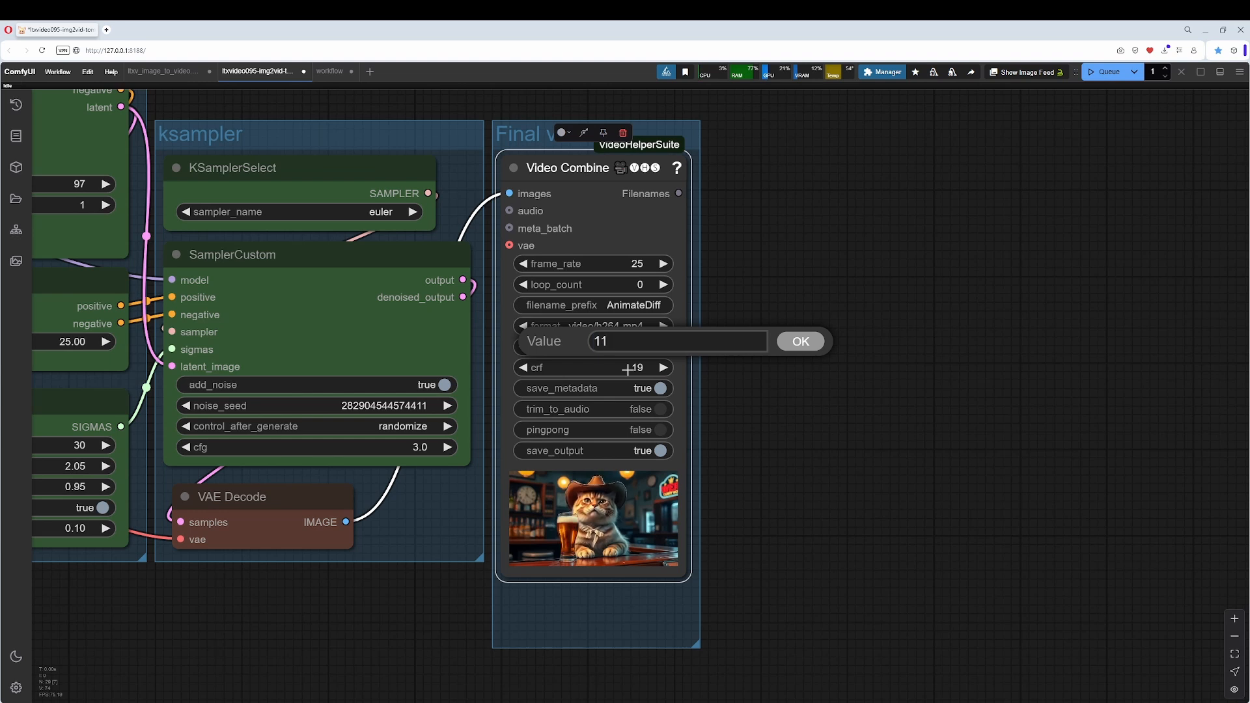
{"action": "left_click", "coordinate": [799, 341]}
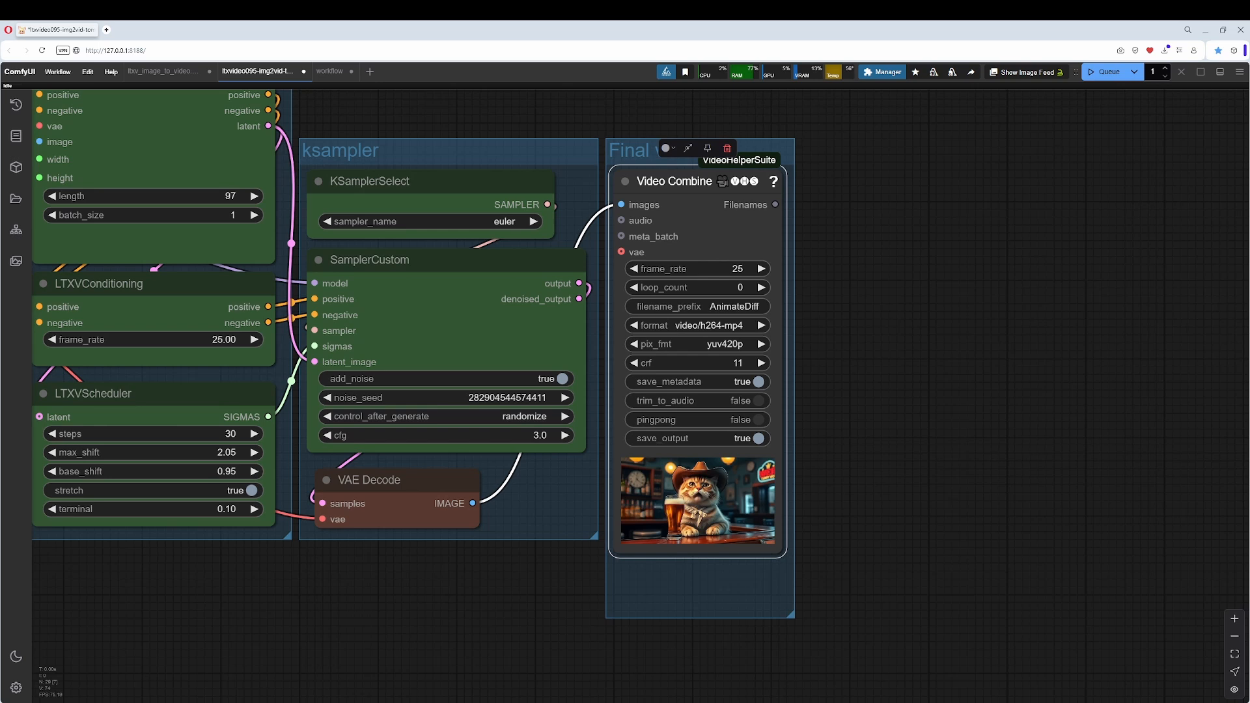
{"action": "left_click", "coordinate": [153, 98]}
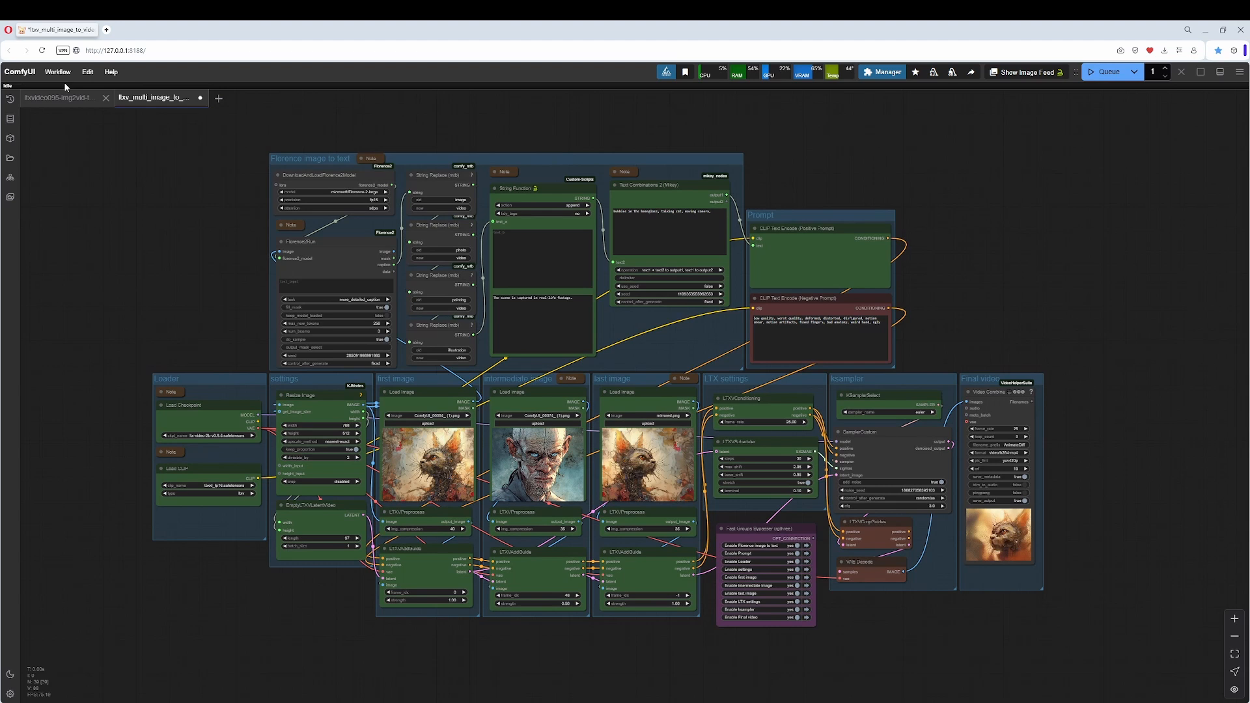
{"action": "left_click", "coordinate": [59, 99]}
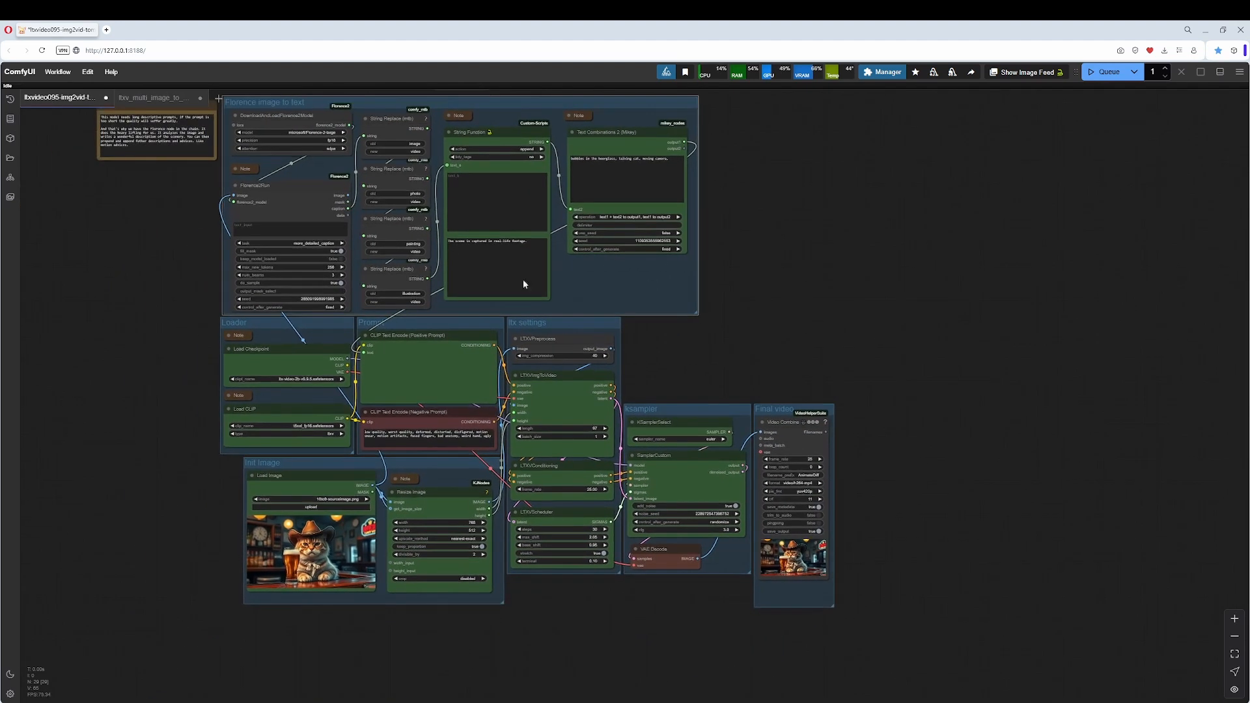
{"action": "mouse_move", "coordinate": [407, 323]}
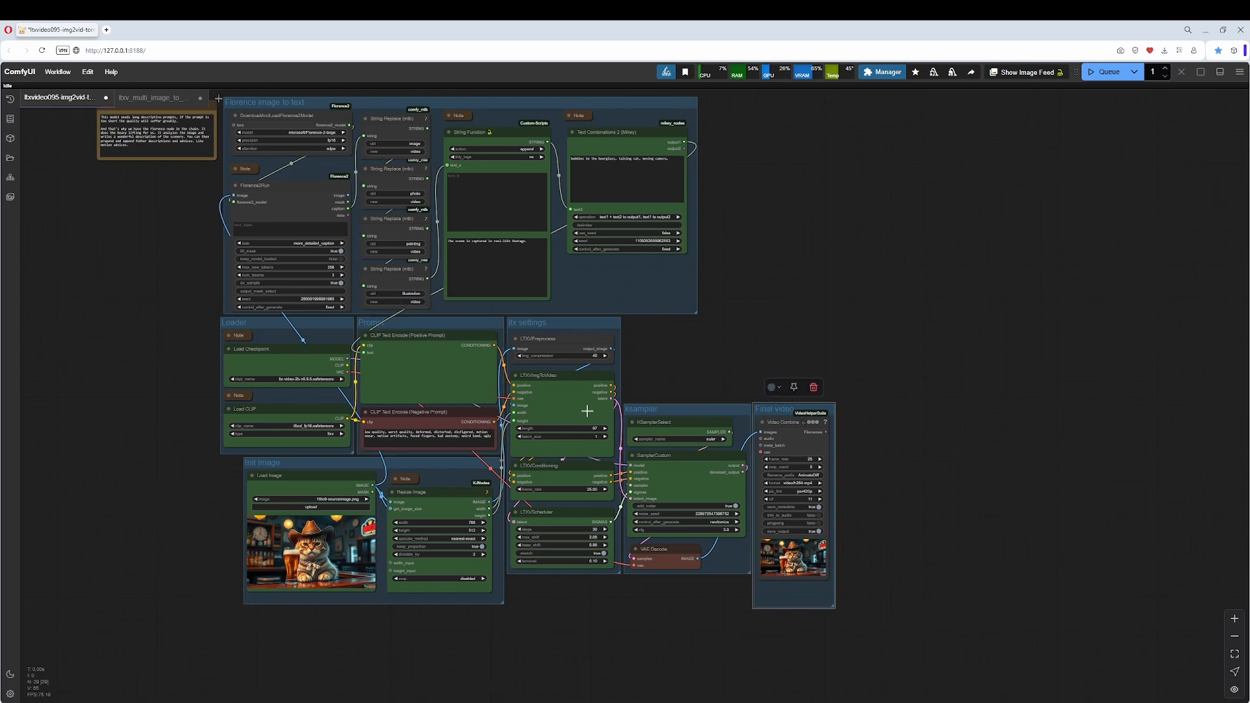
View the fbv_multi_image_to_video workflow, then return to the img2vid tab to compare.
{"action": "left_click", "coordinate": [154, 97]}
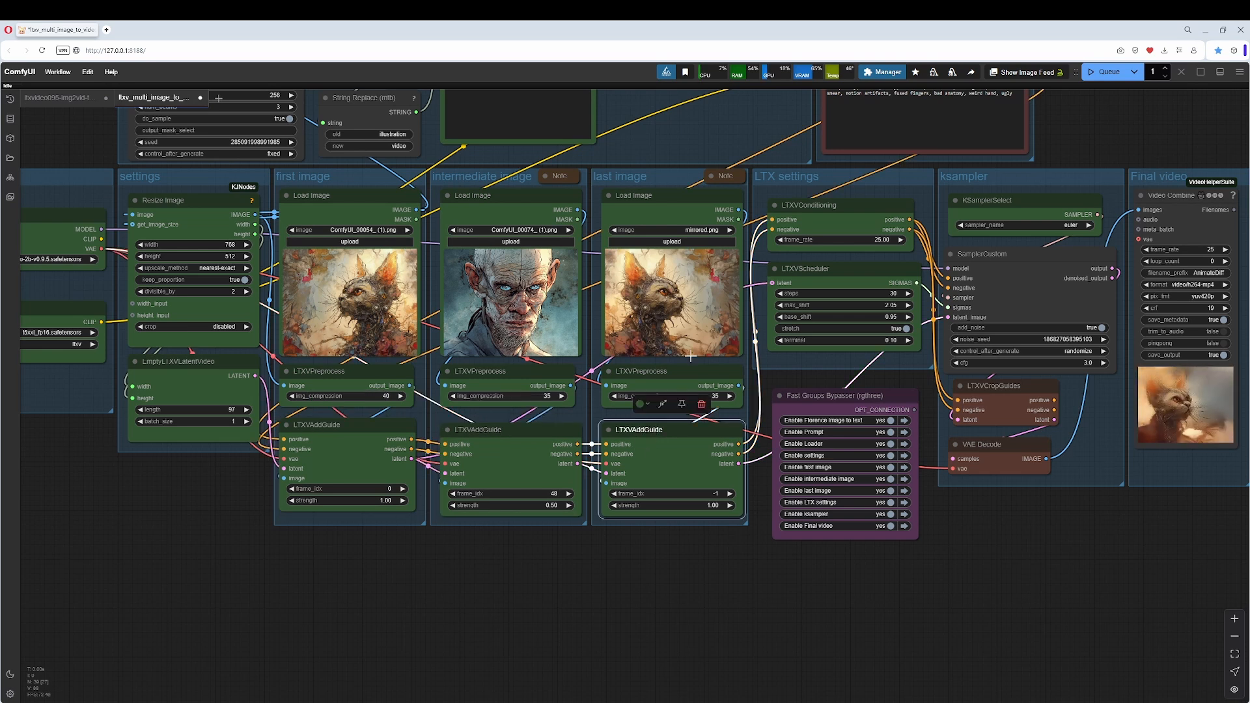
{"action": "scroll", "scroll_direction": "down", "scroll_amount": 3}
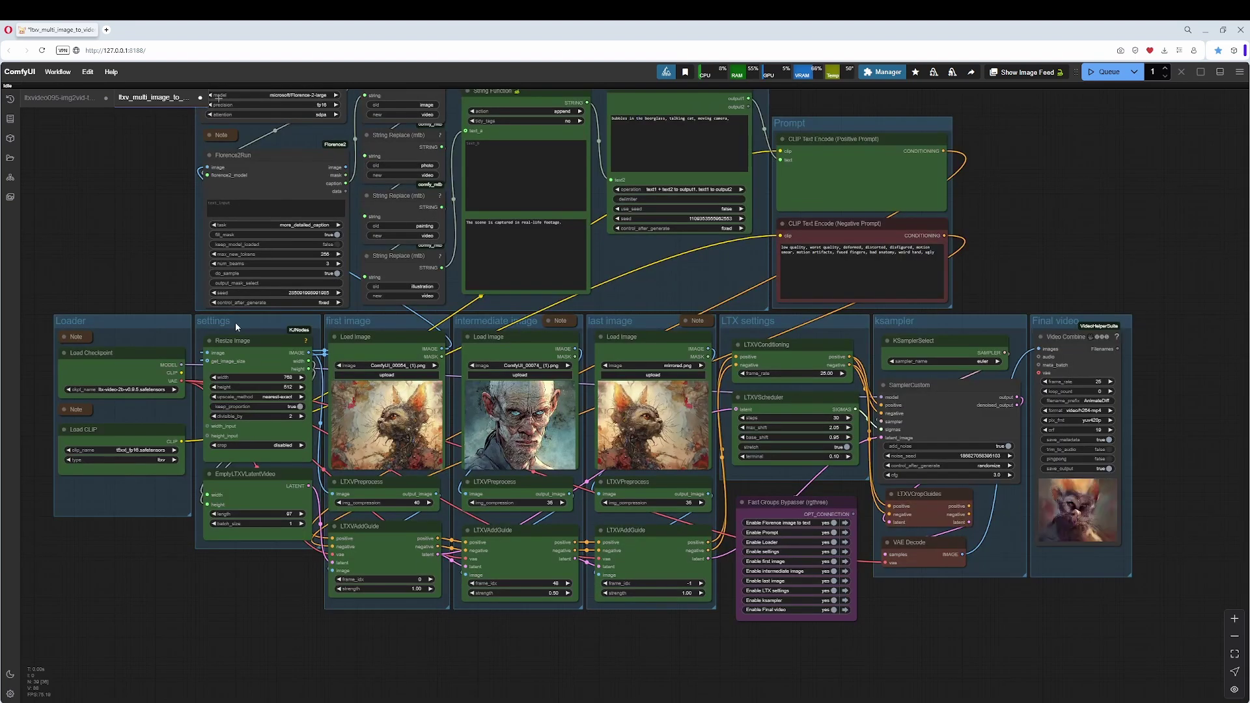
{"action": "left_click", "coordinate": [59, 99]}
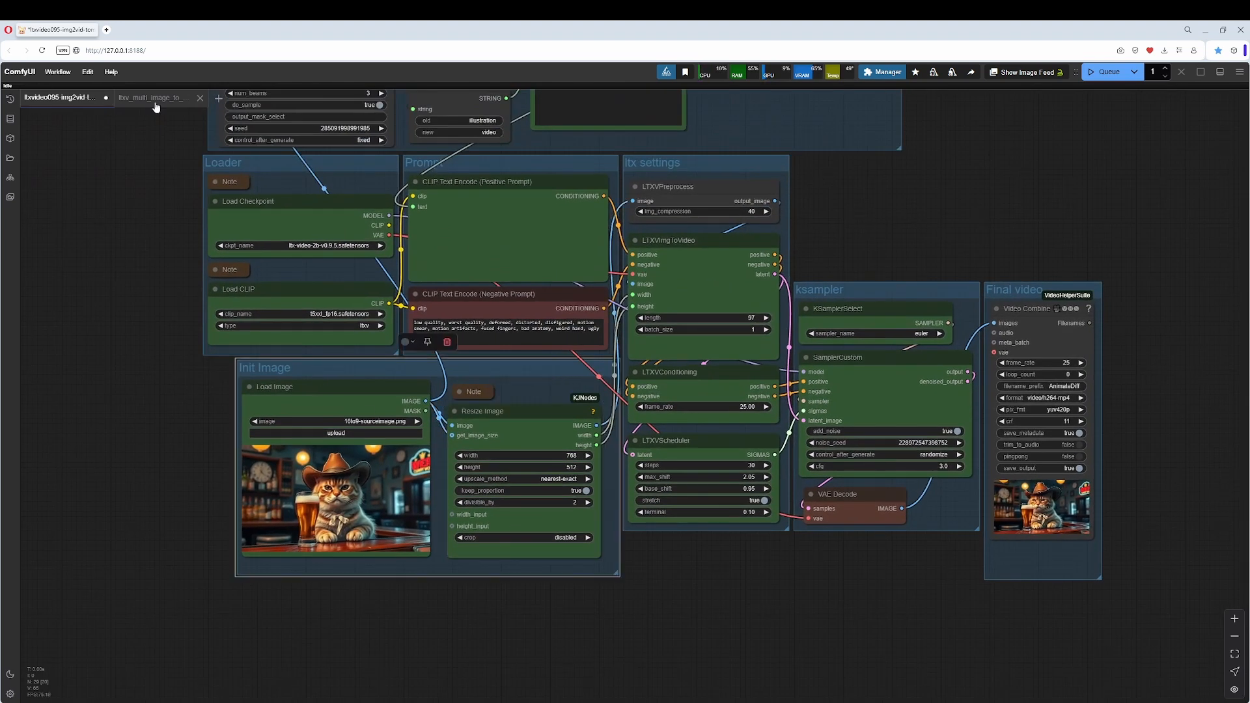
{"action": "left_click", "coordinate": [155, 97]}
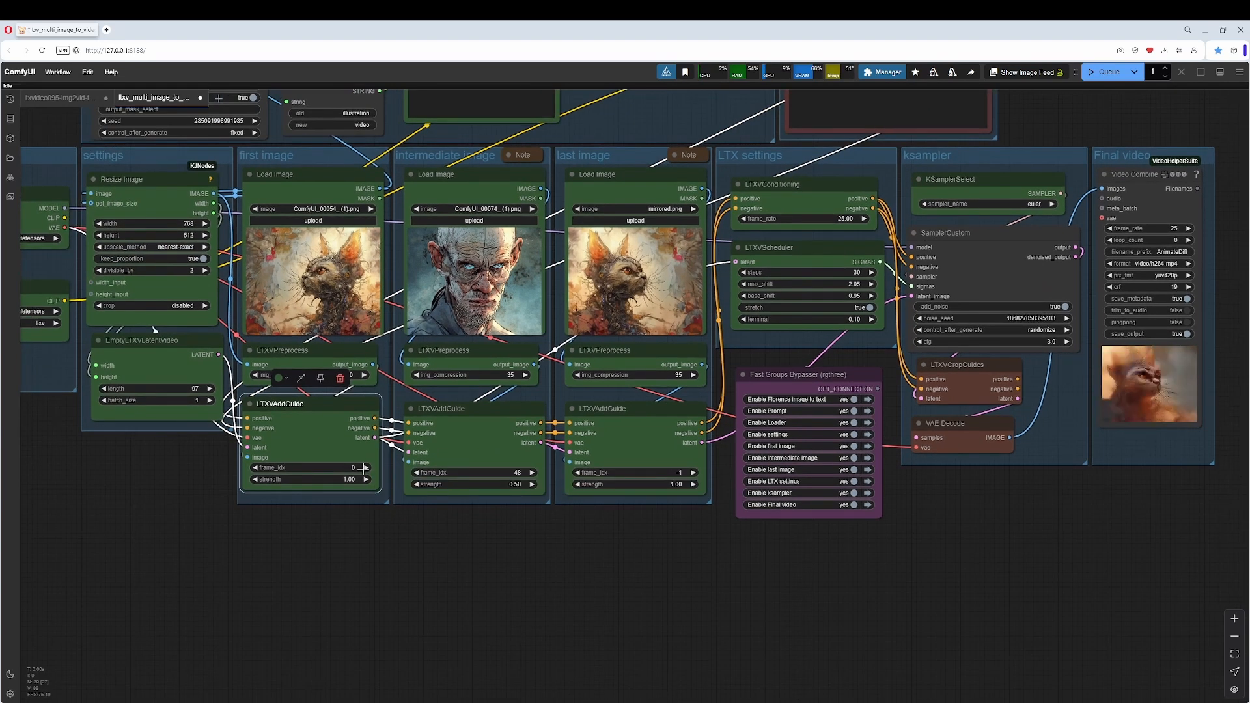
{"action": "mouse_move", "coordinate": [354, 467]}
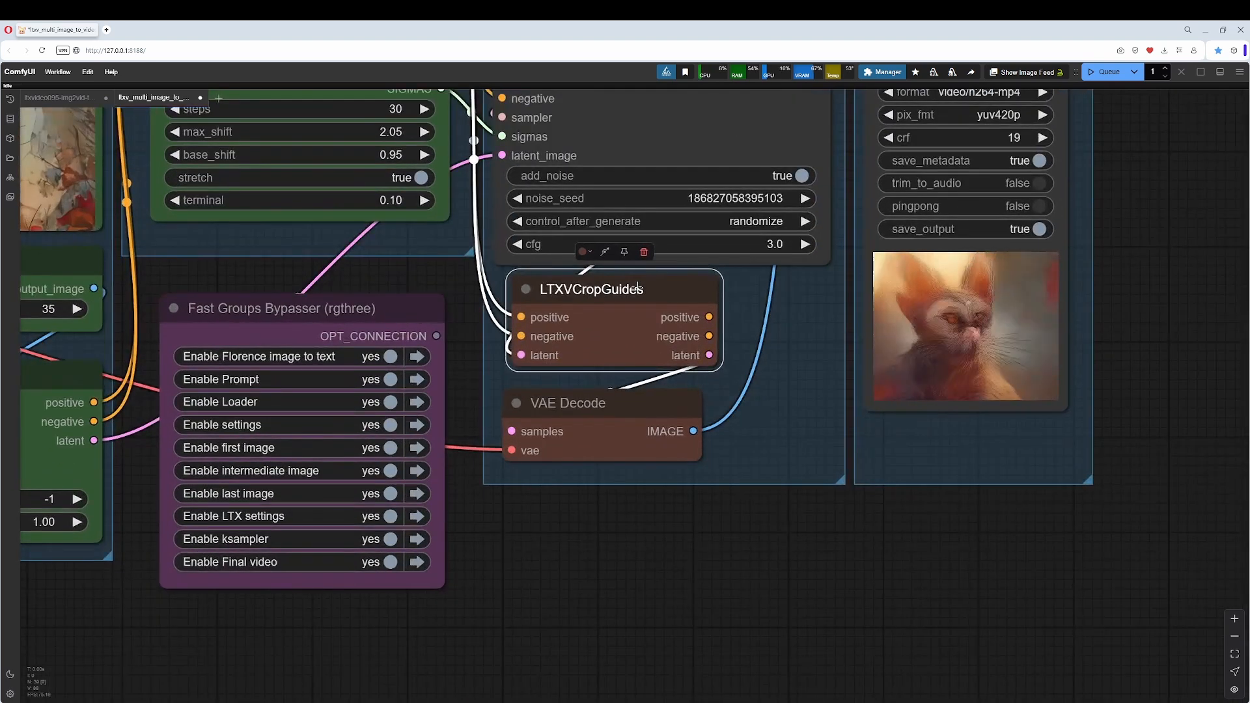
{"action": "scroll", "scroll_direction": "down", "scroll_amount": 3}
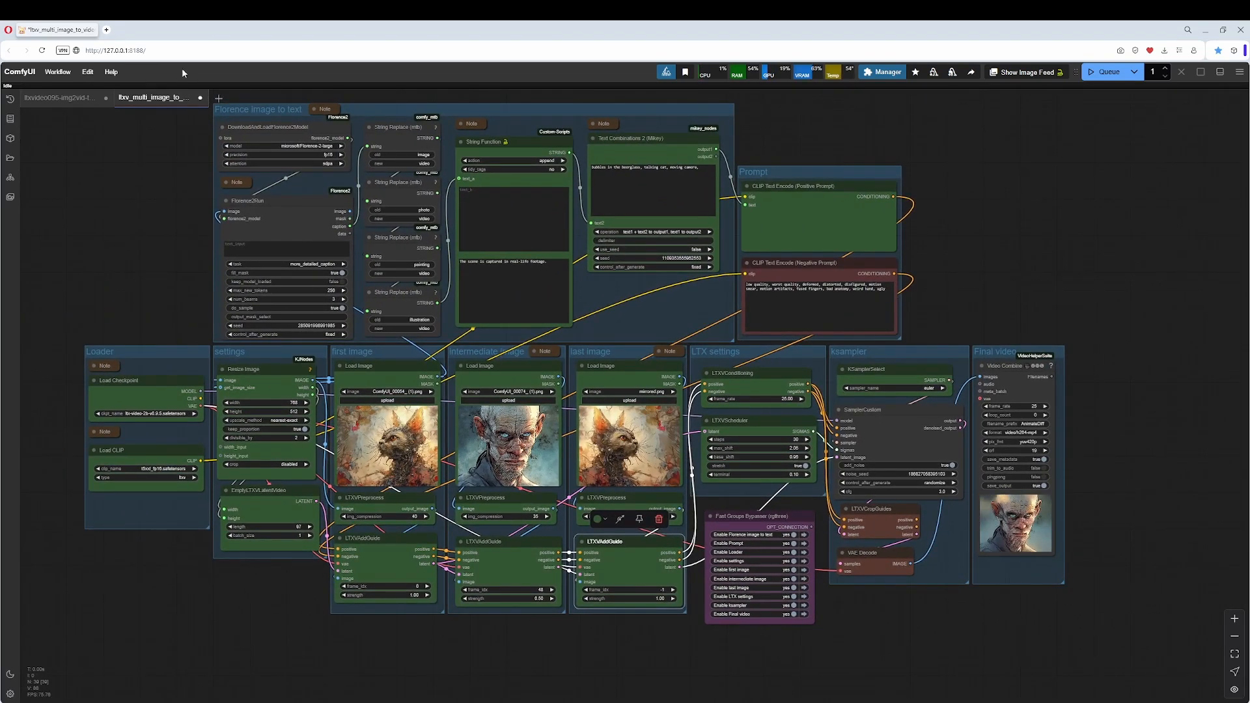
{"action": "left_click", "coordinate": [59, 98]}
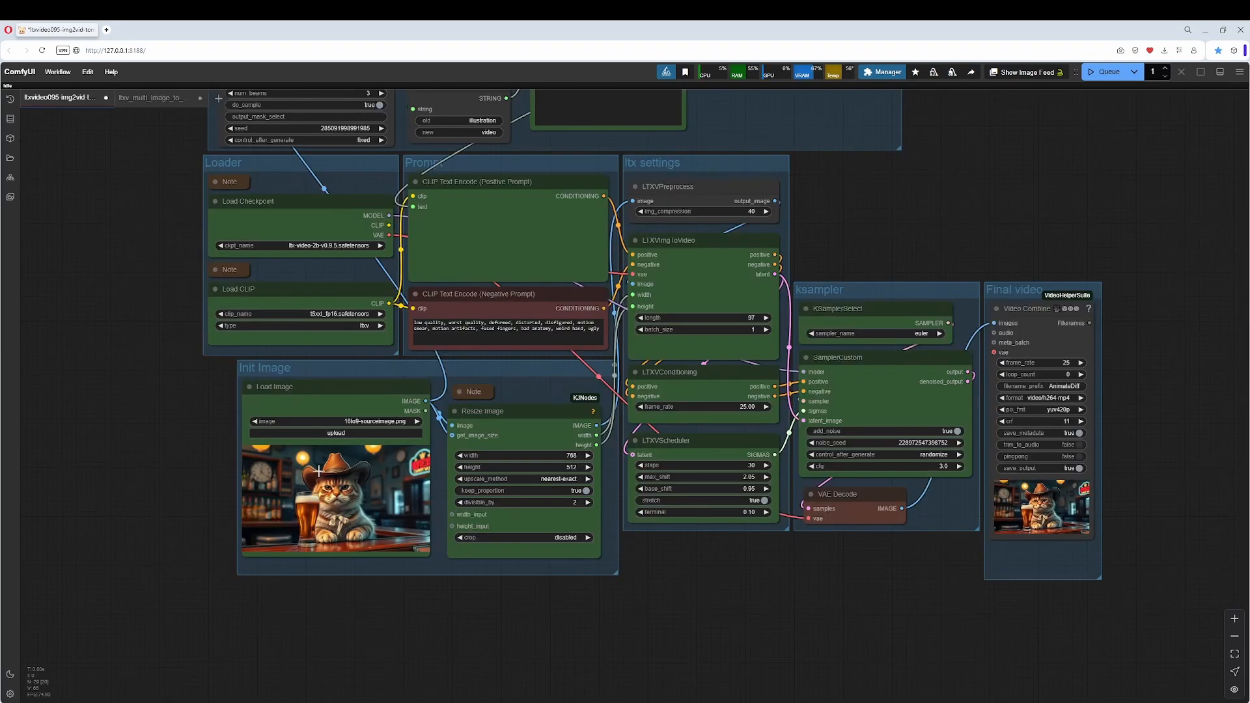
{"action": "left_click", "coordinate": [150, 97]}
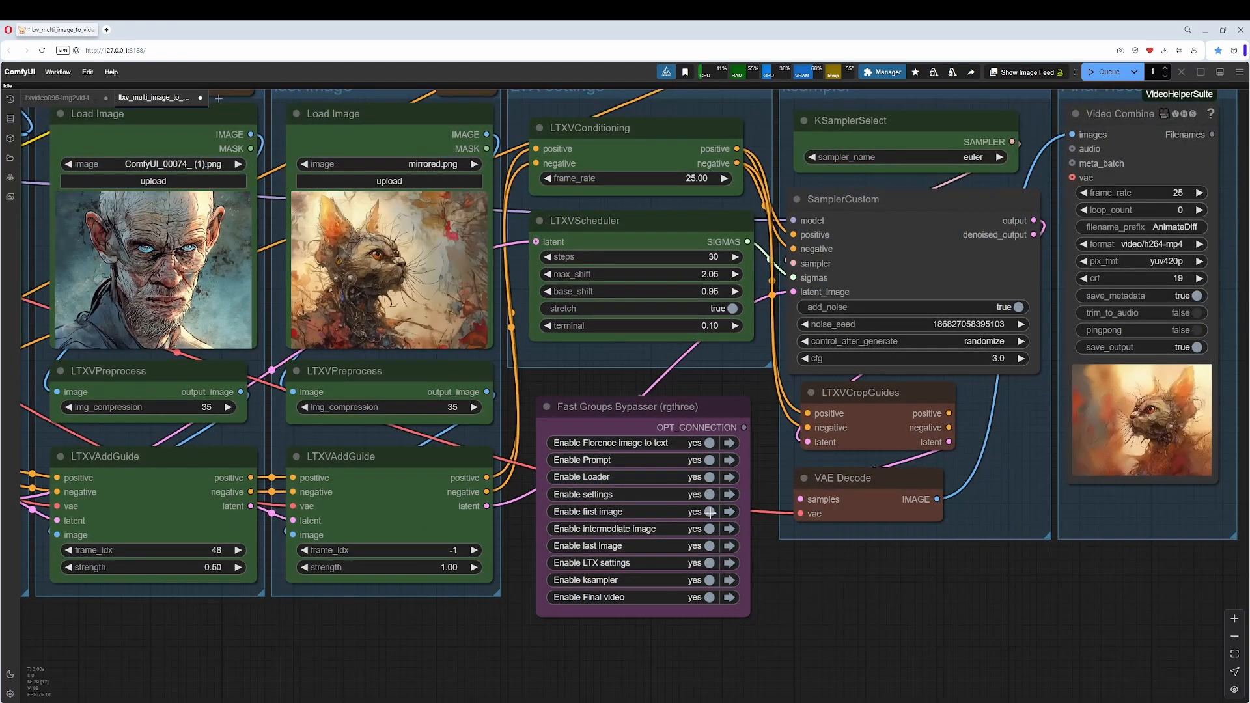
{"action": "left_click", "coordinate": [709, 528]}
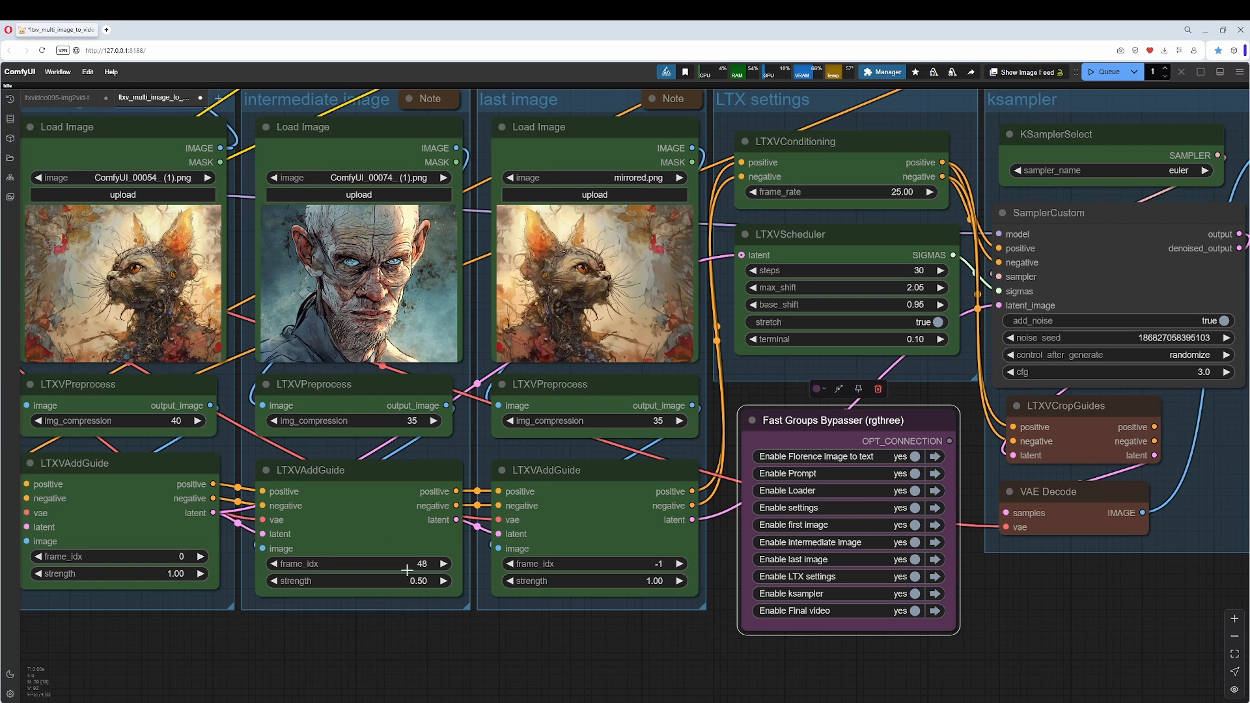
{"action": "mouse_move", "coordinate": [710, 357]}
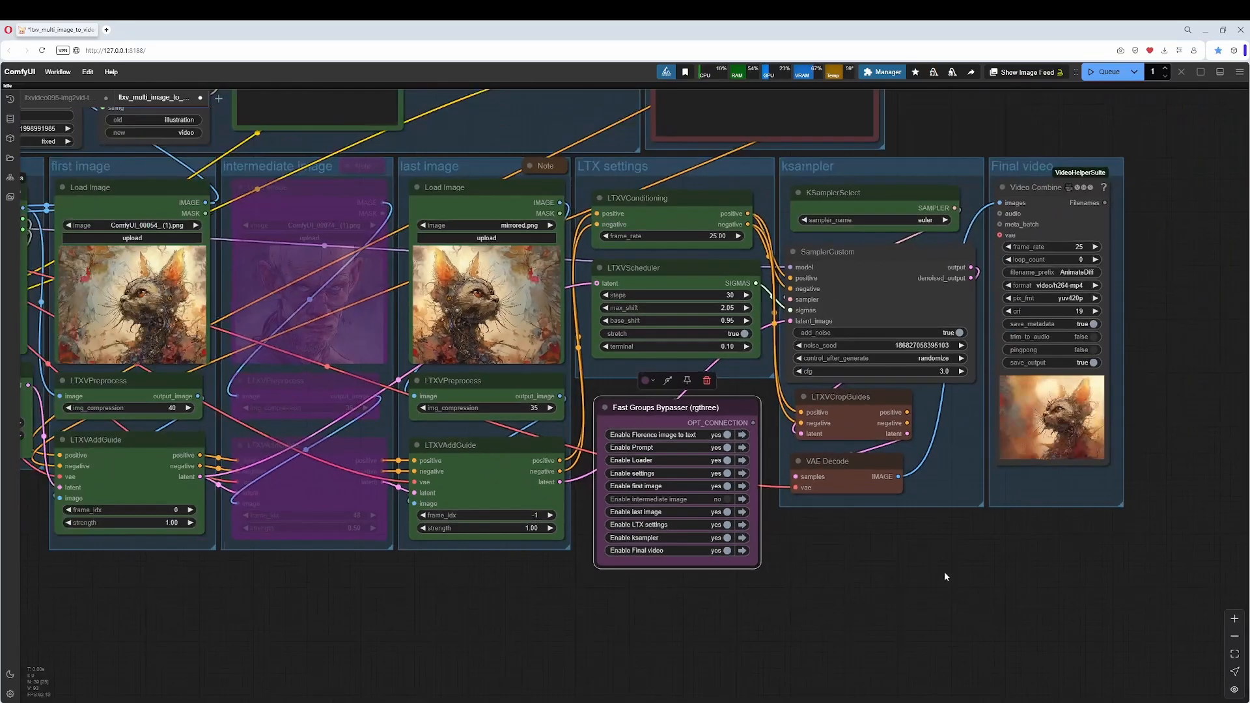
Queue the first-and-last-image workflow to generate the new cat video.
{"action": "left_click", "coordinate": [1104, 72]}
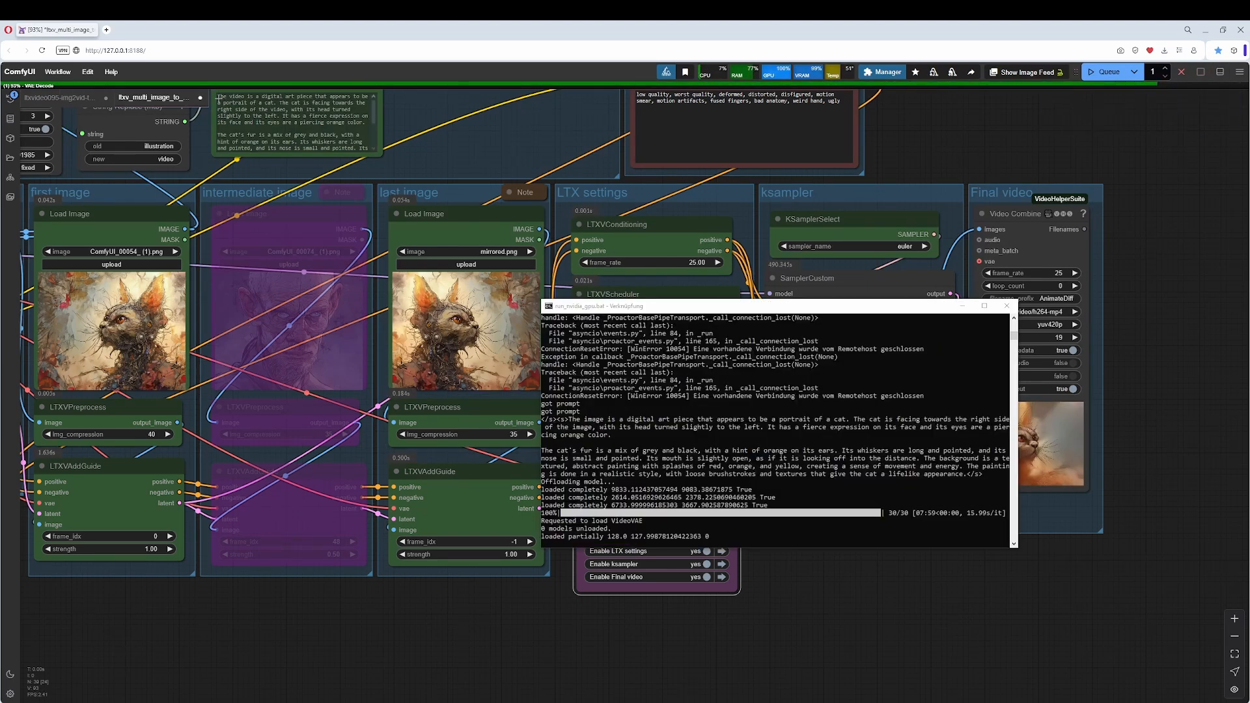
{"action": "mouse_move", "coordinate": [392, 183]}
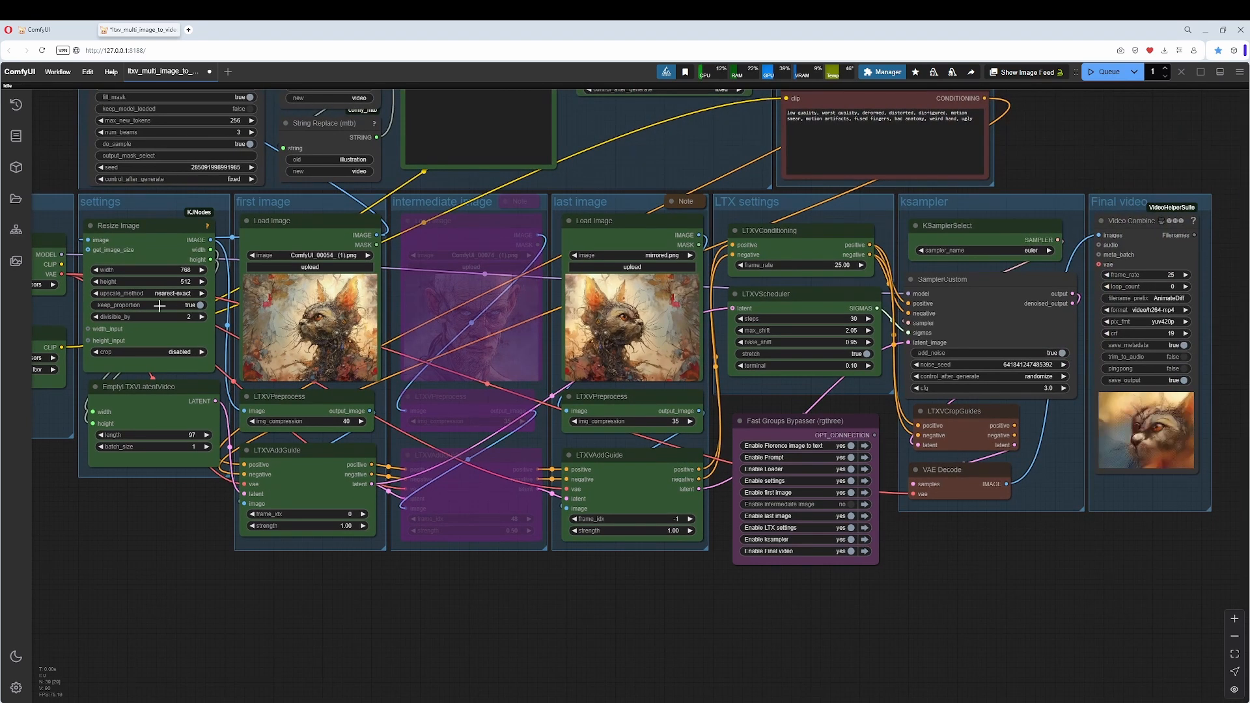
{"action": "left_click", "coordinate": [1107, 71]}
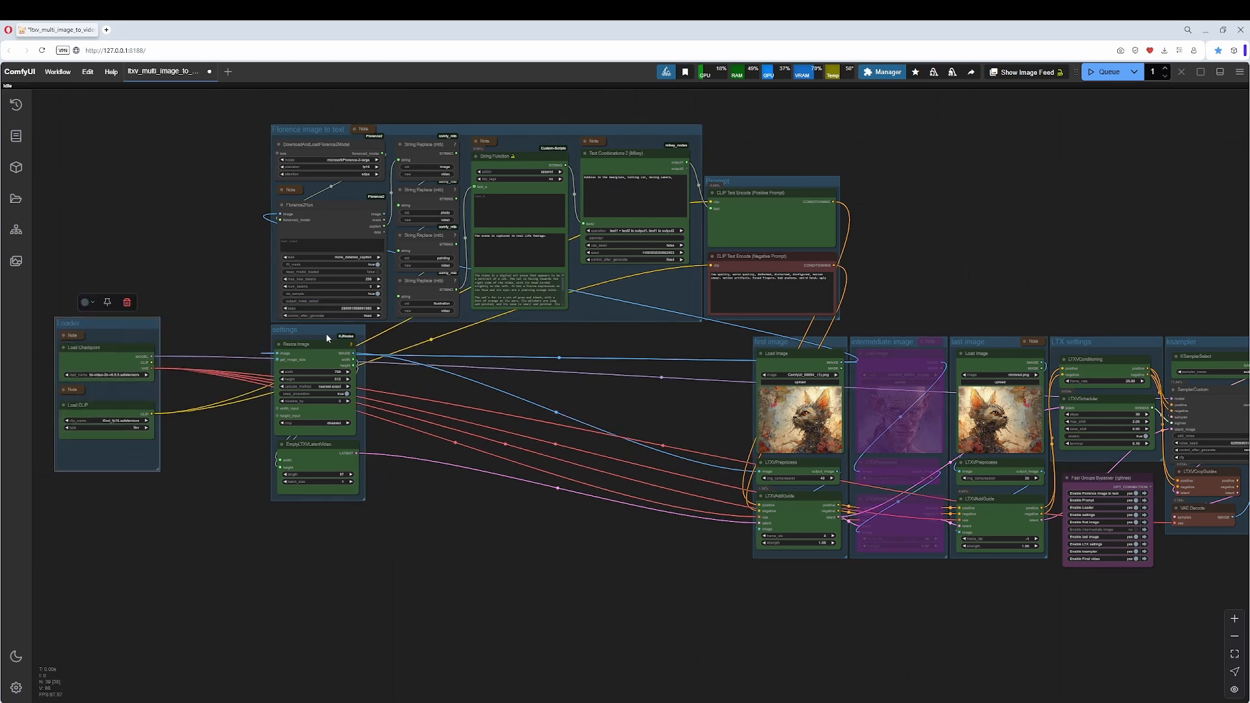
Drag a workflow group aside and move Florence image to text into the lower row.
{"action": "left_click_drag", "start_coordinate": [315, 330], "coordinate": [525, 549]}
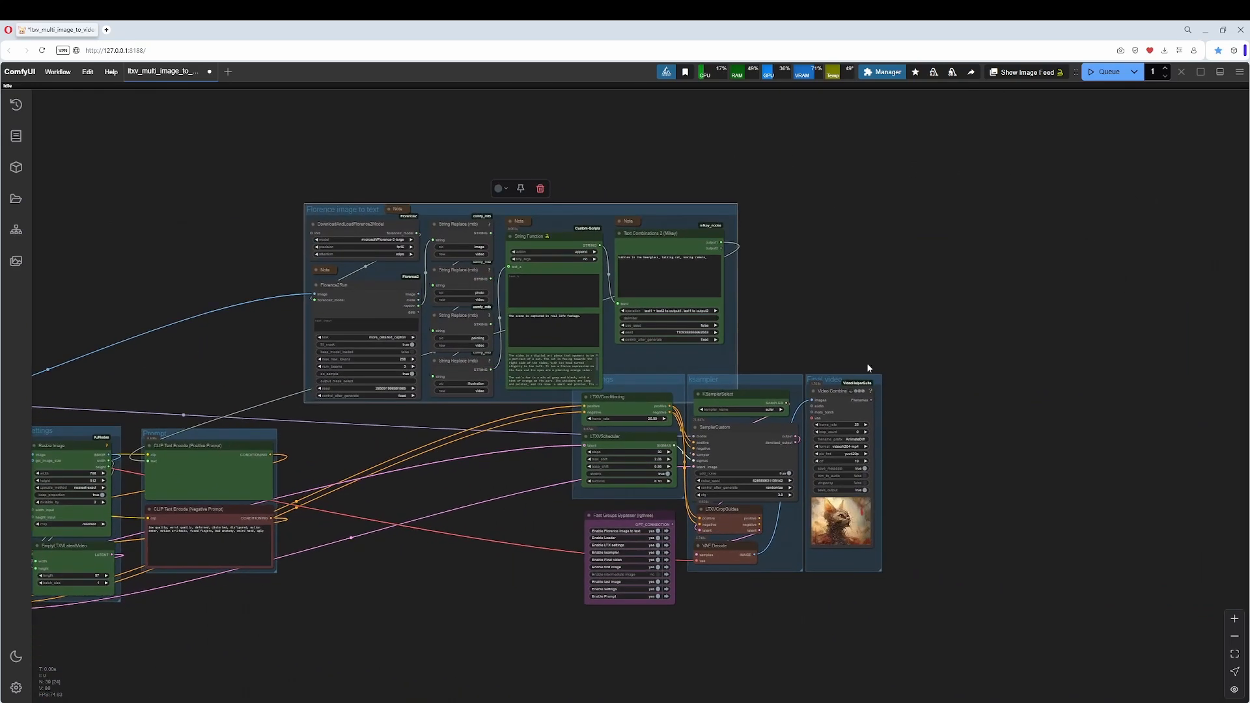
{"action": "left_click_drag", "start_coordinate": [869, 367], "coordinate": [730, 362]}
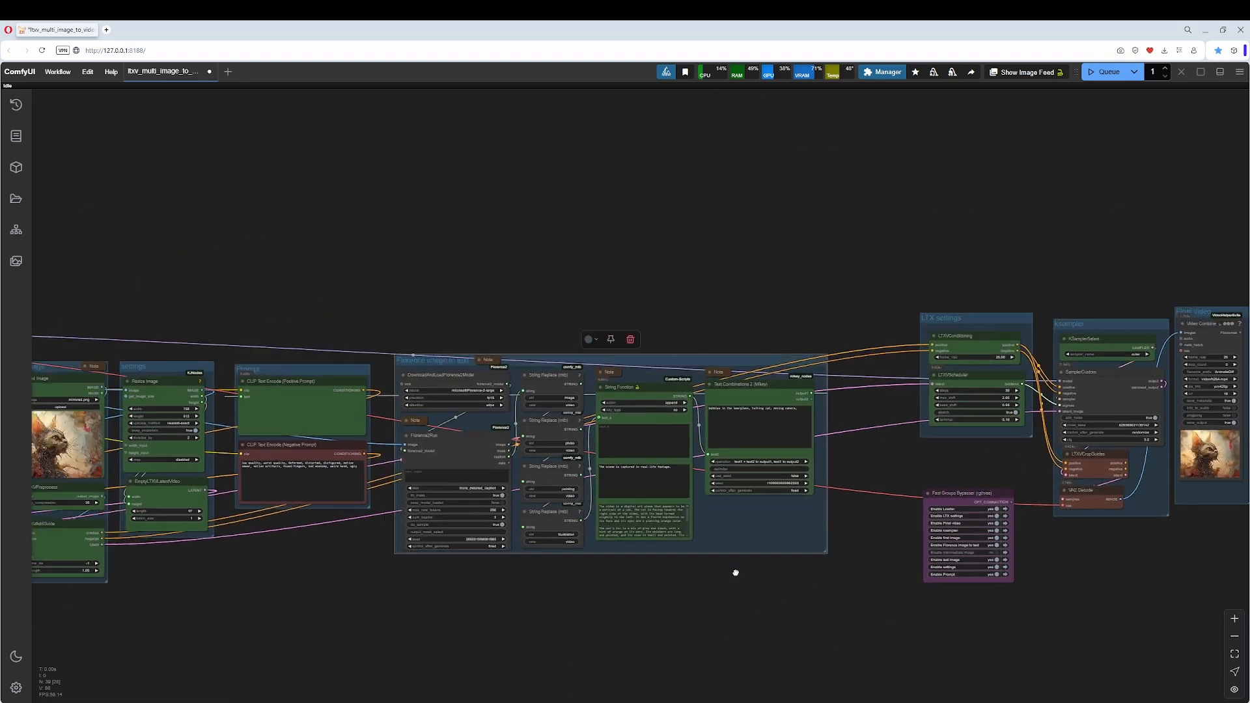
{"action": "scroll", "scroll_direction": "down", "scroll_amount": 3}
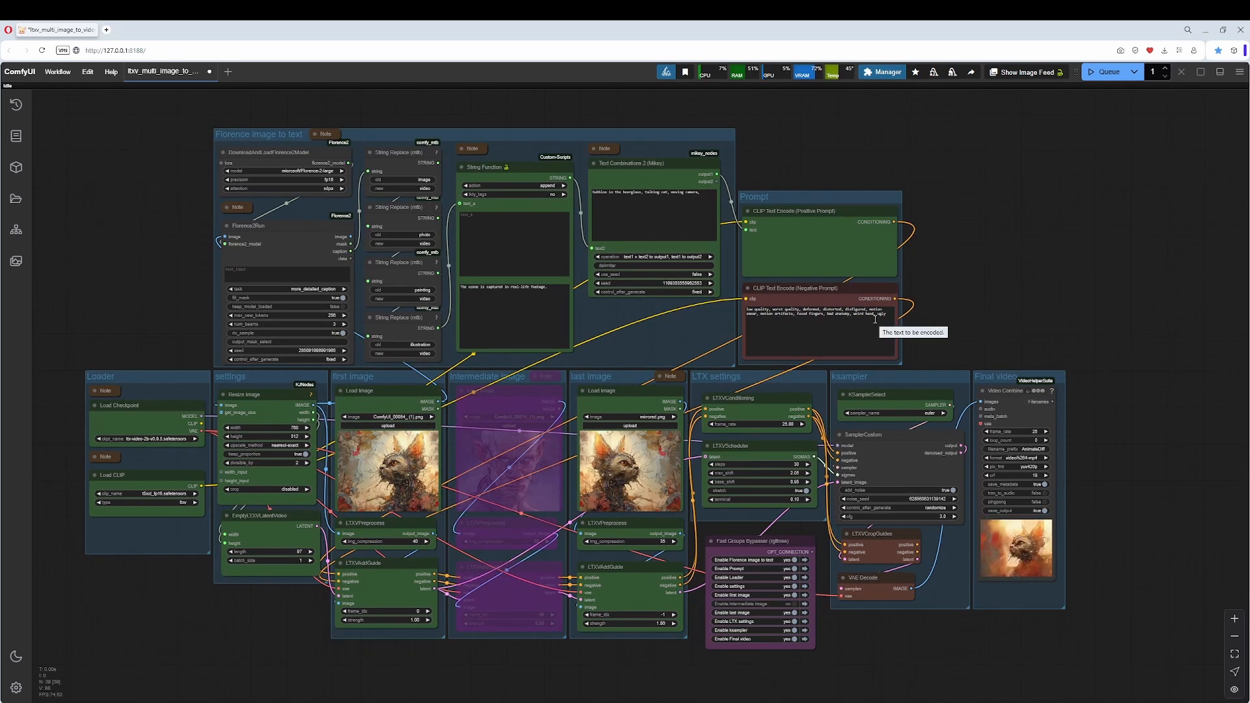
{"action": "mouse_move", "coordinate": [942, 315]}
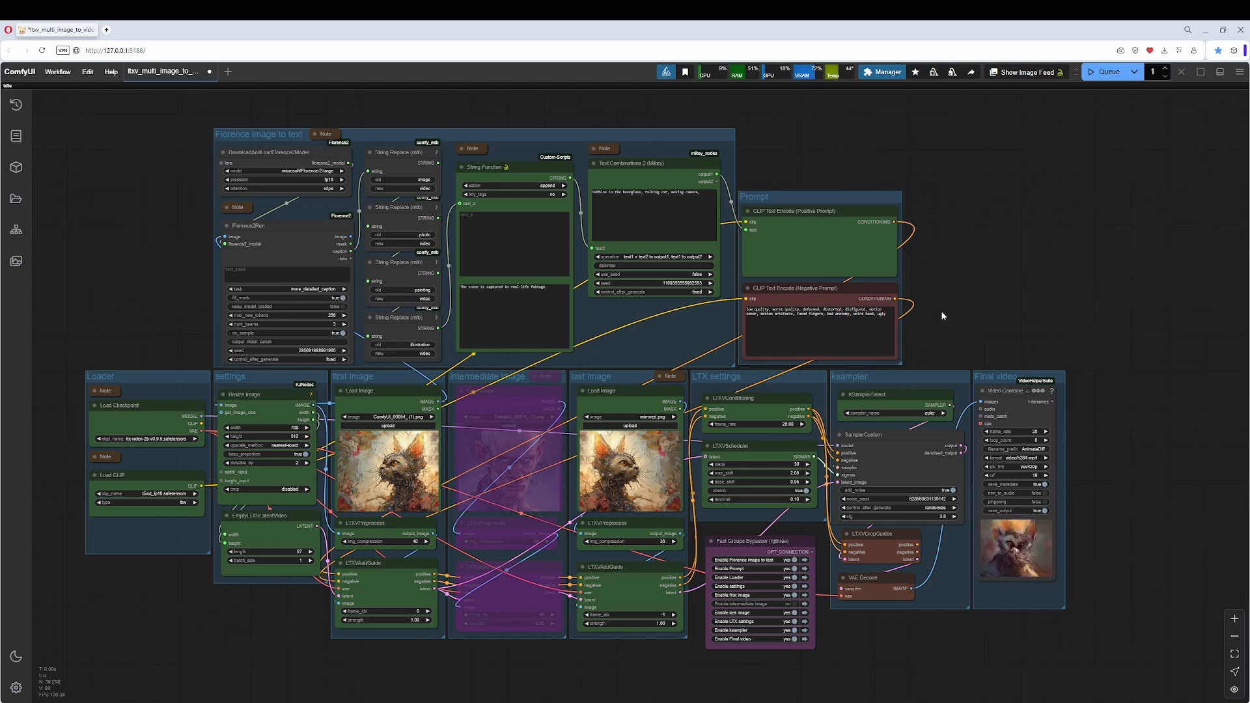